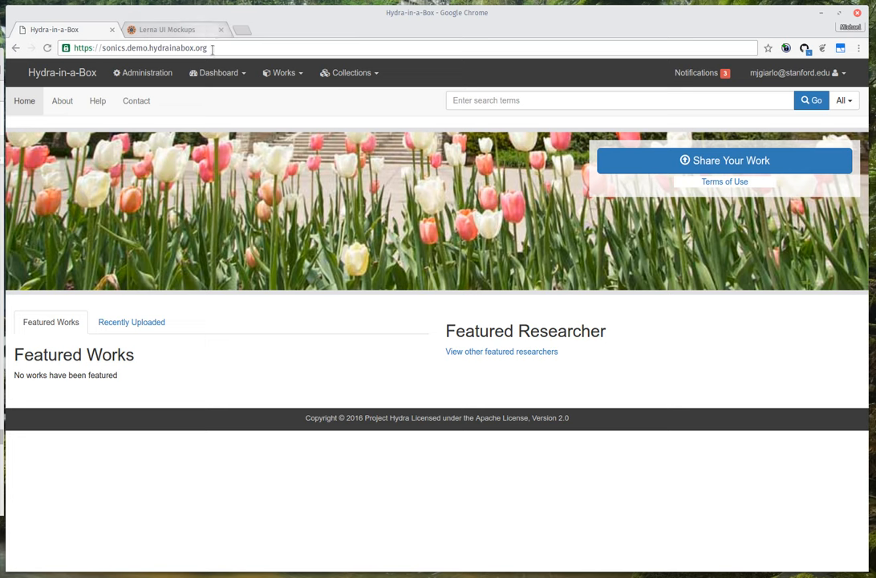
mouse_move(240, 130)
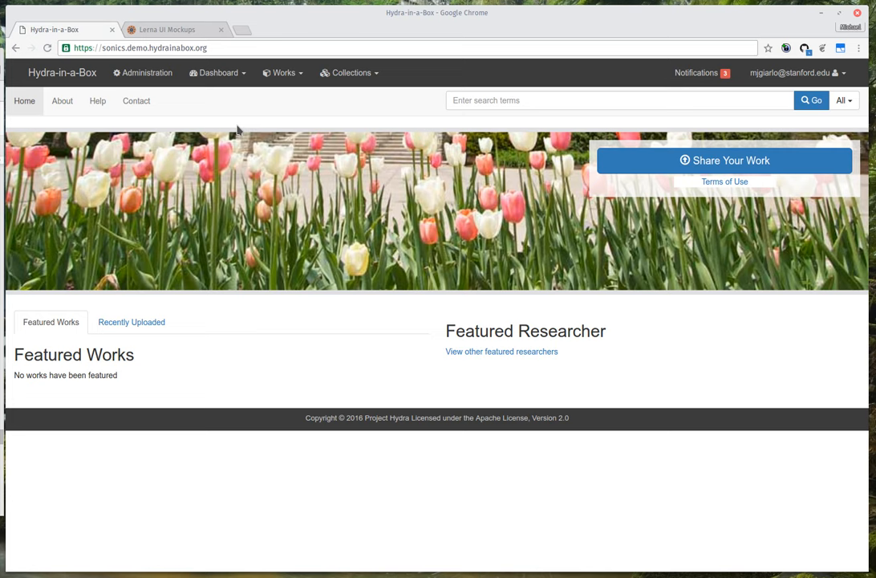
mouse_move(158, 74)
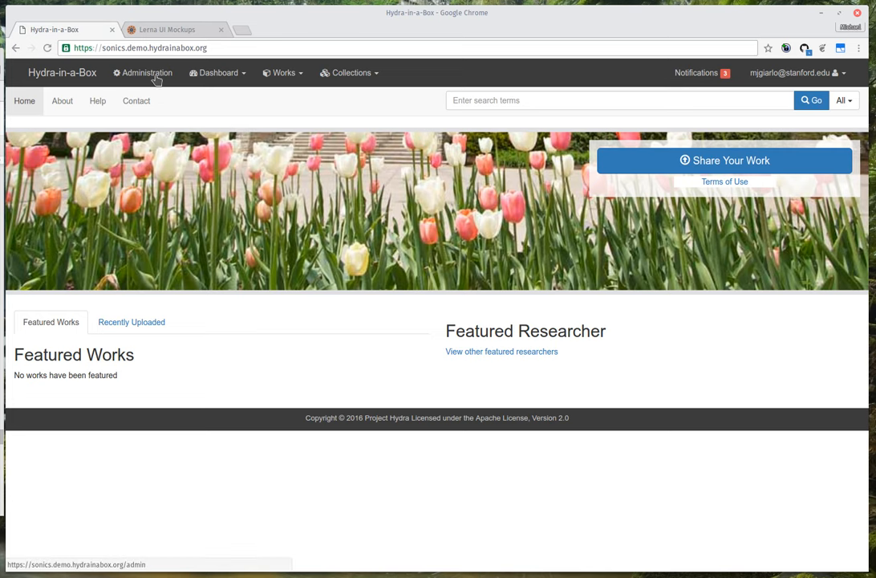
Show the Administration dashboard with its 3 registered users and n/a visitor cards
left_click(151, 72)
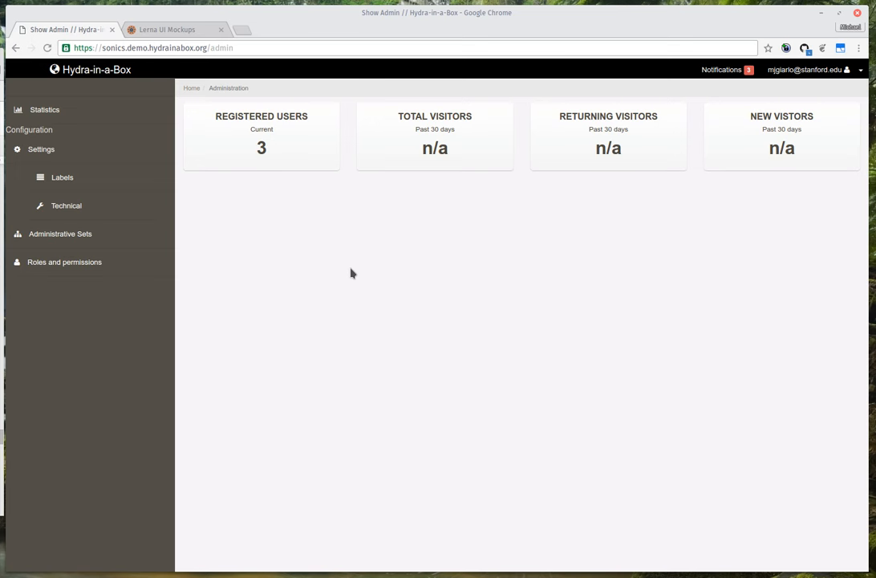
mouse_move(127, 179)
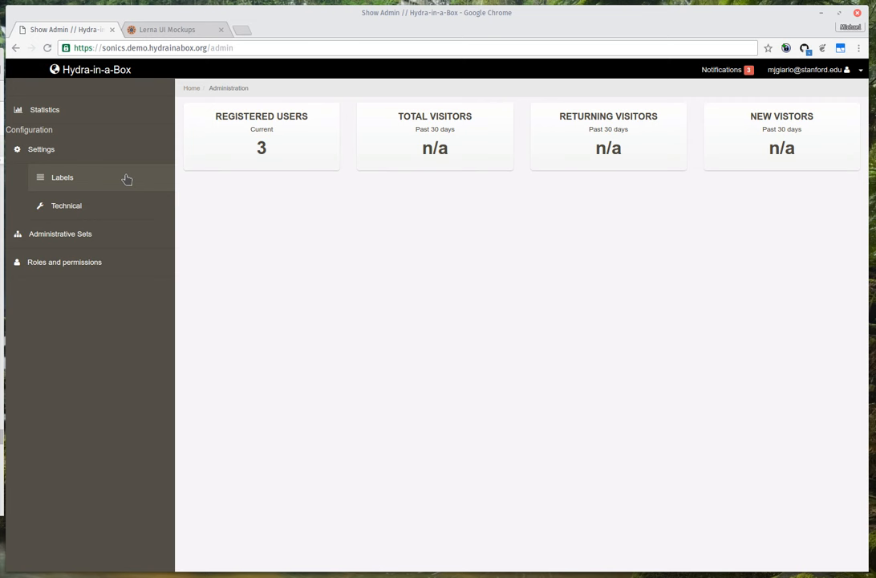
mouse_move(58, 177)
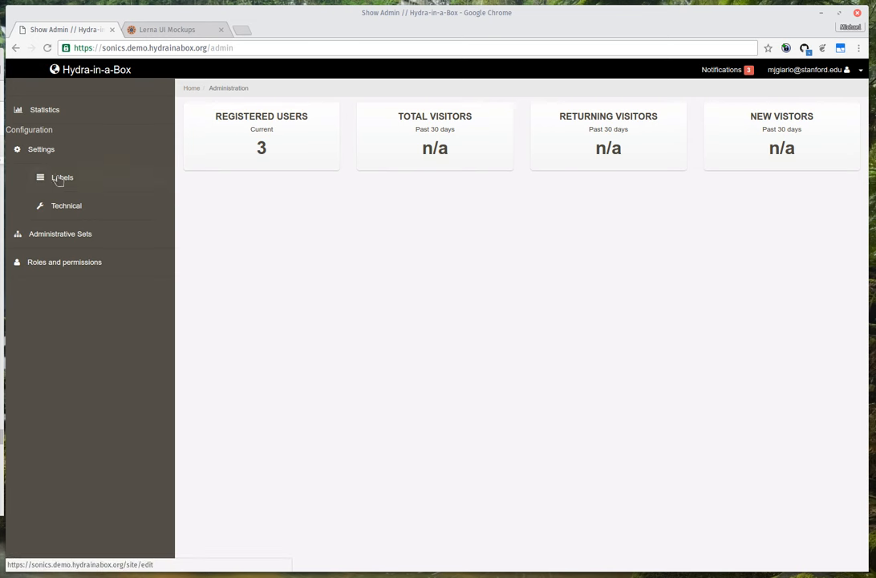
mouse_move(244, 252)
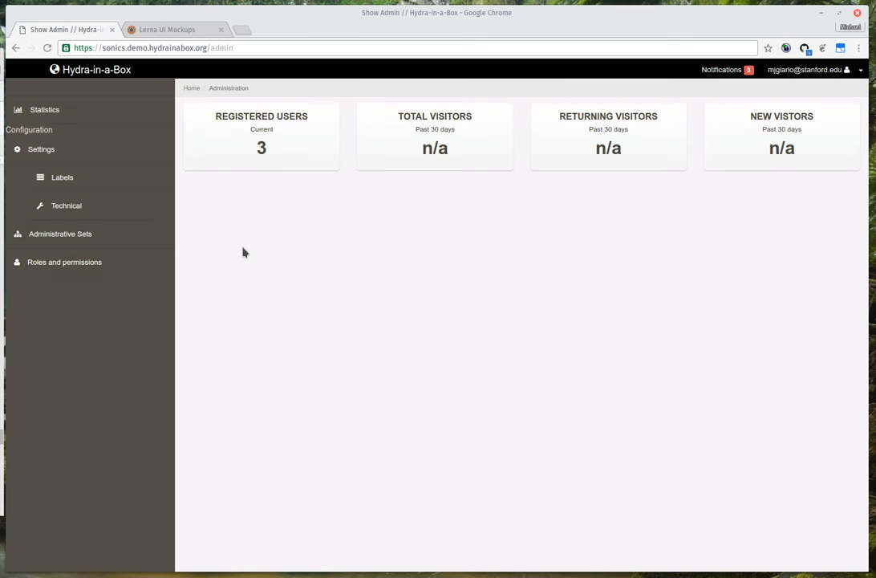
mouse_move(273, 182)
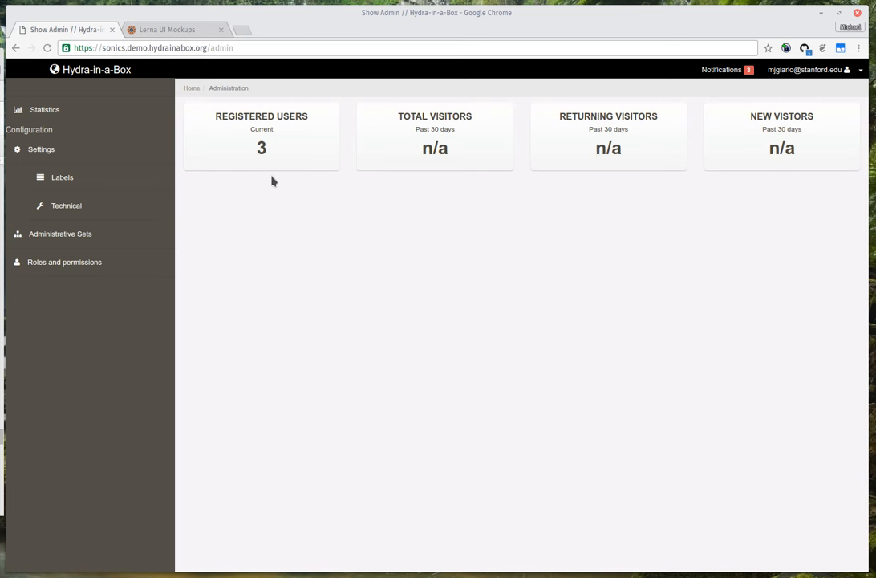
mouse_move(269, 156)
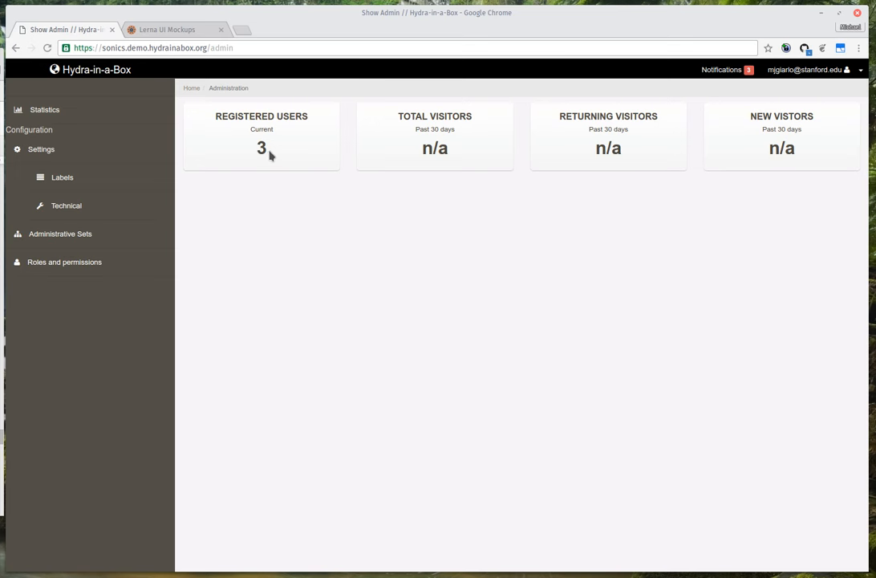
mouse_move(359, 184)
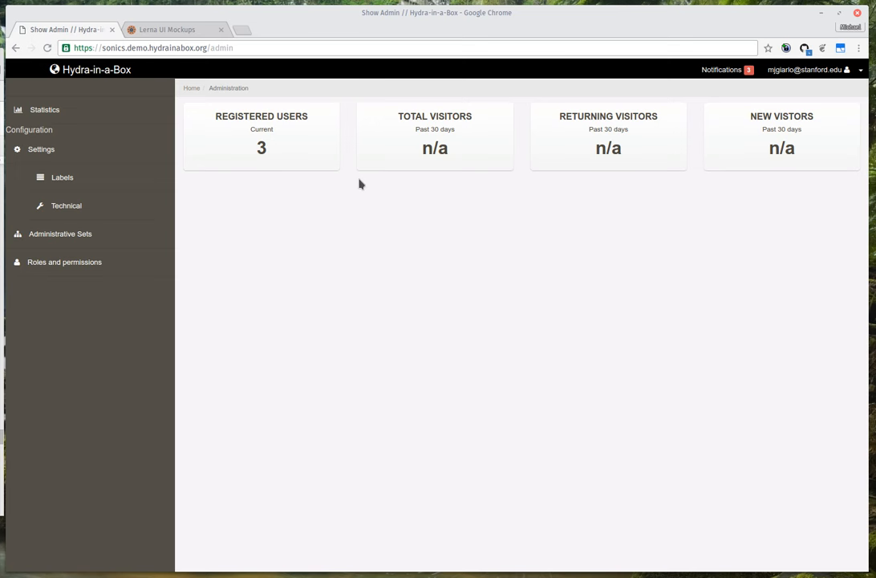
mouse_move(758, 150)
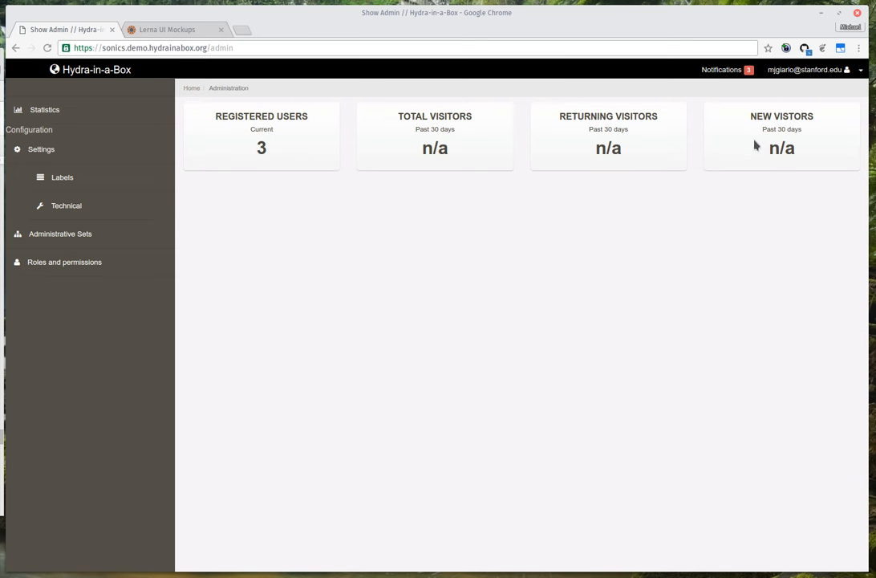
mouse_move(665, 148)
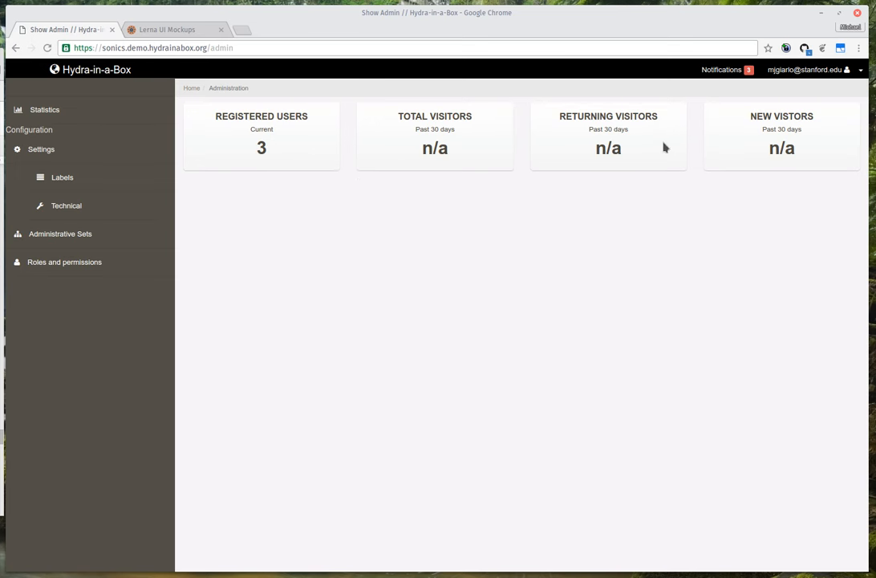
mouse_move(598, 247)
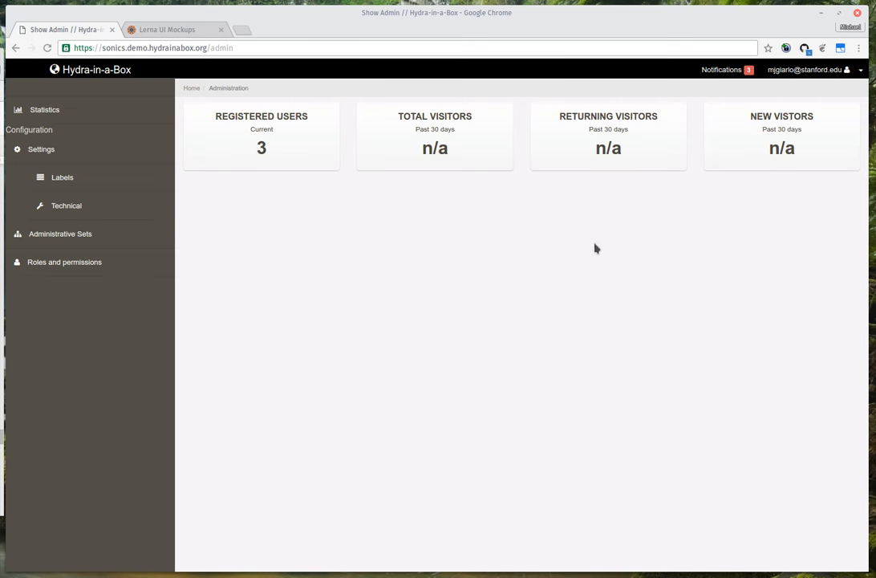
mouse_move(559, 144)
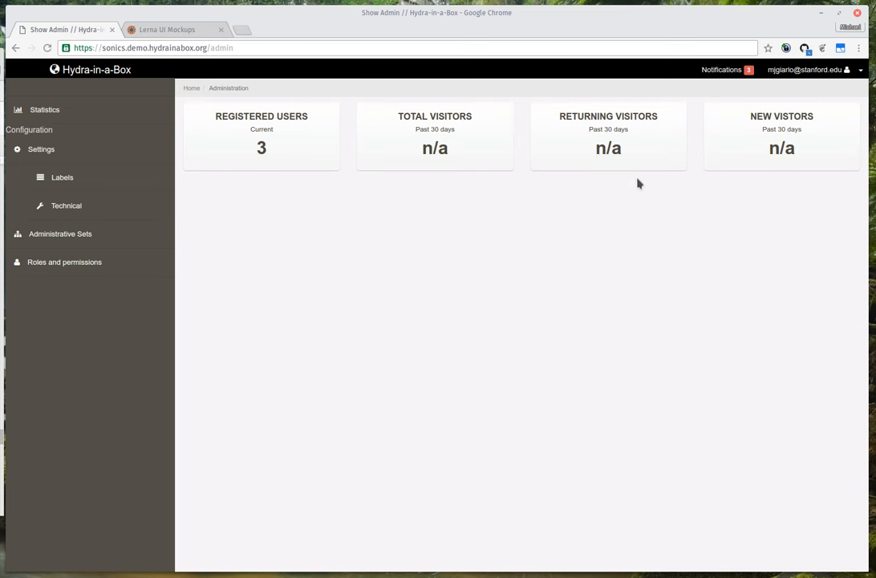
mouse_move(253, 128)
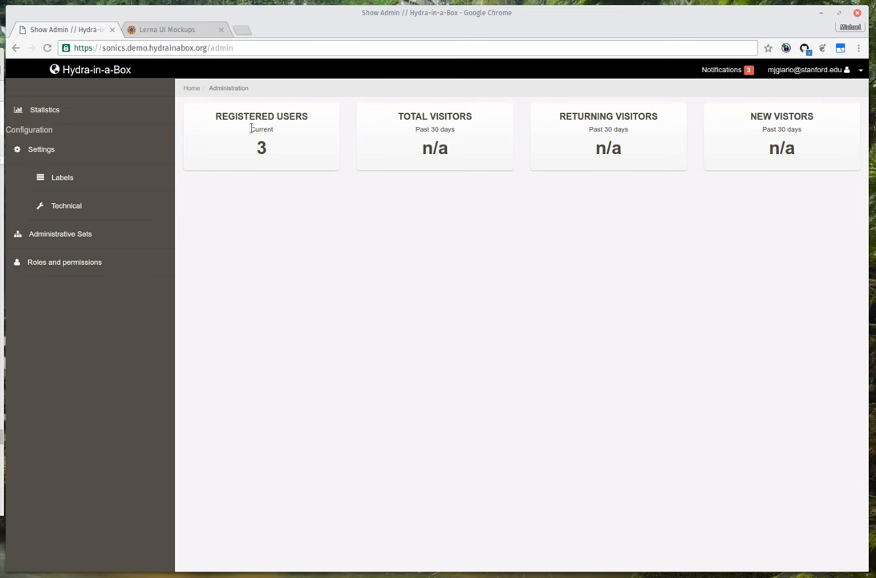
mouse_move(280, 230)
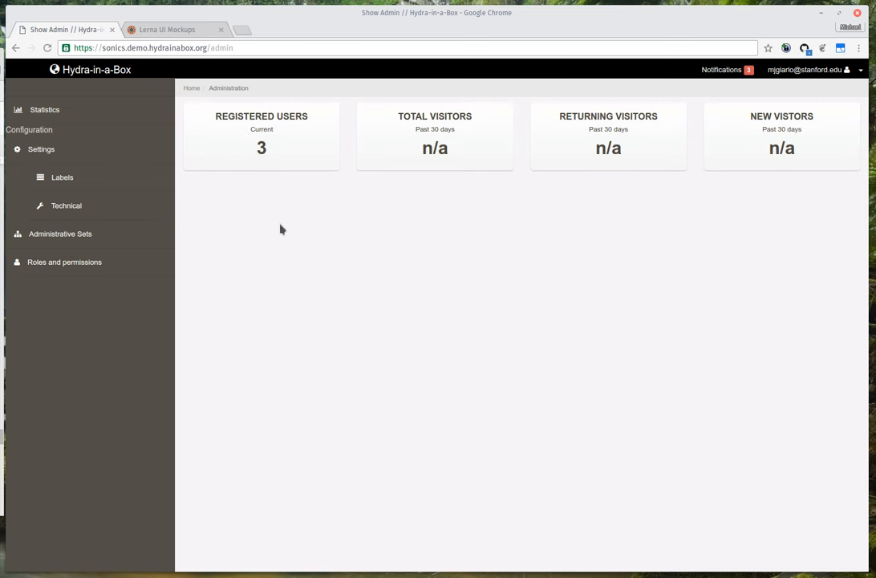
mouse_move(281, 235)
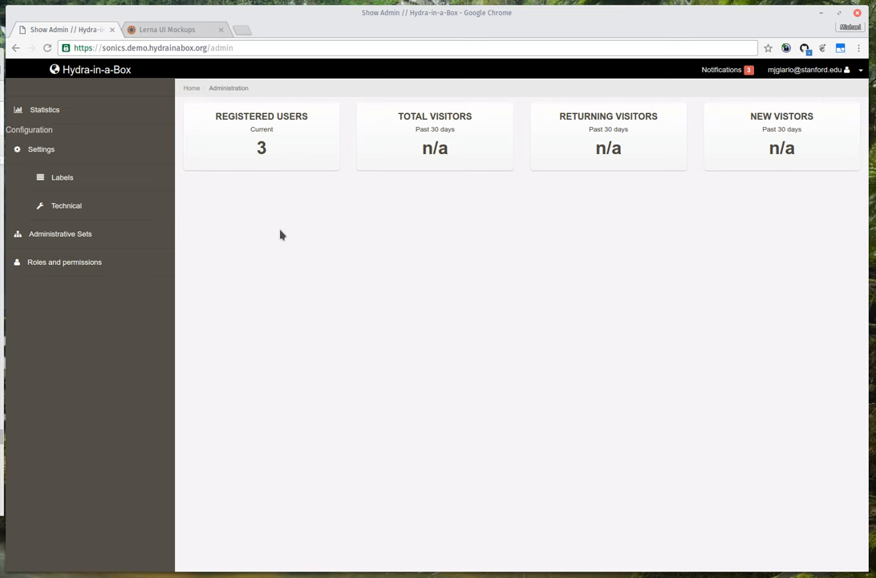
mouse_move(246, 218)
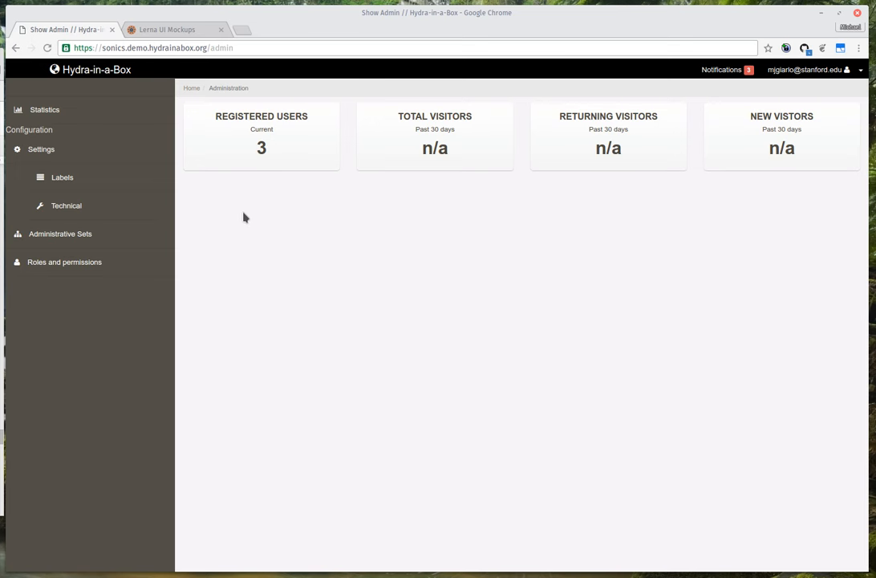
mouse_move(103, 187)
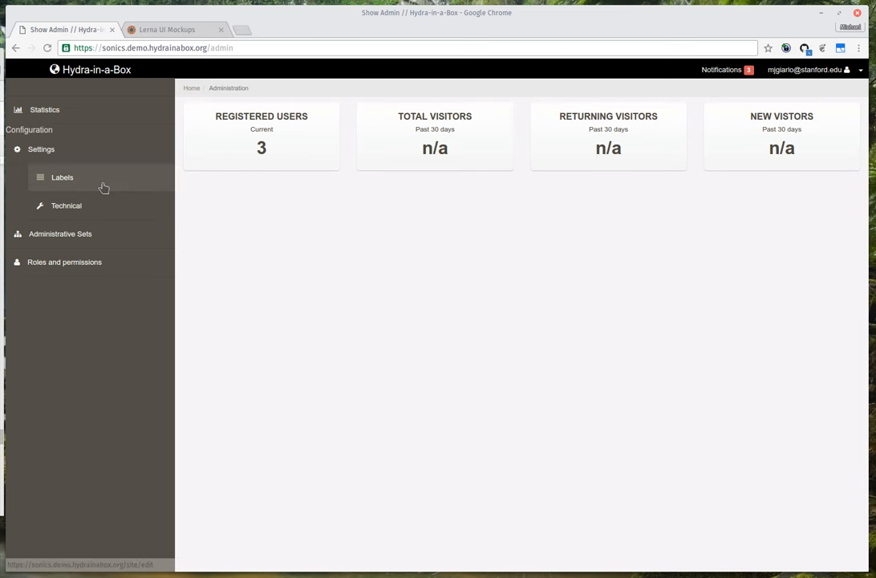
Show the General Repository Labels form from the Settings sidebar
left_click(61, 176)
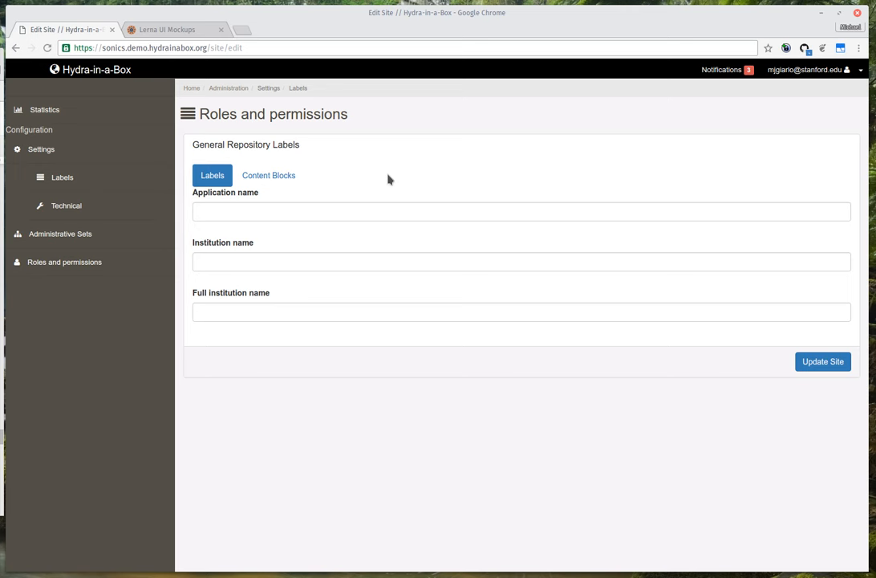
mouse_move(257, 128)
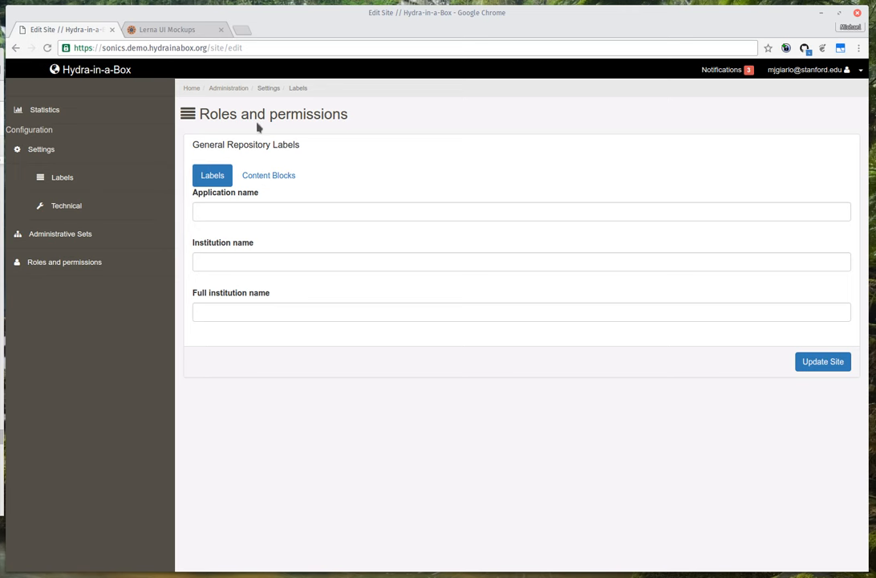
mouse_move(67, 212)
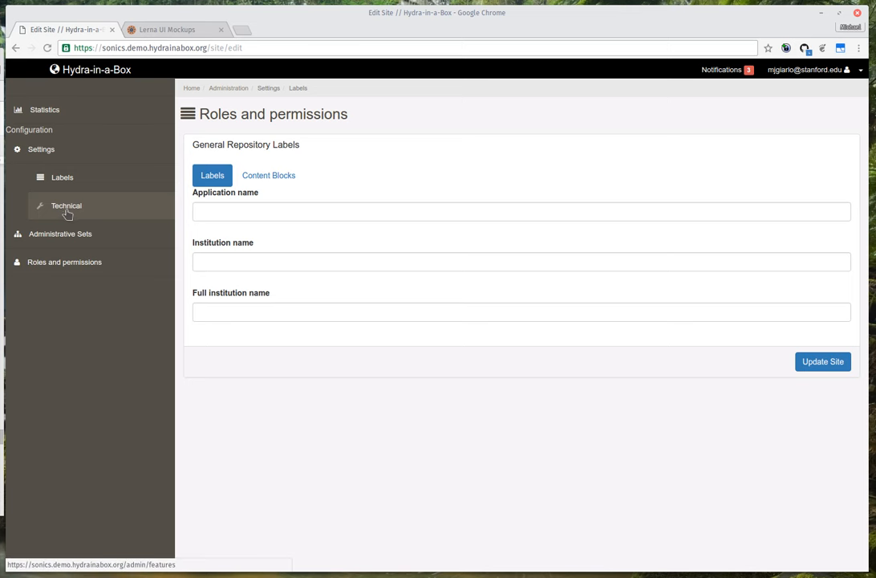
left_click(65, 205)
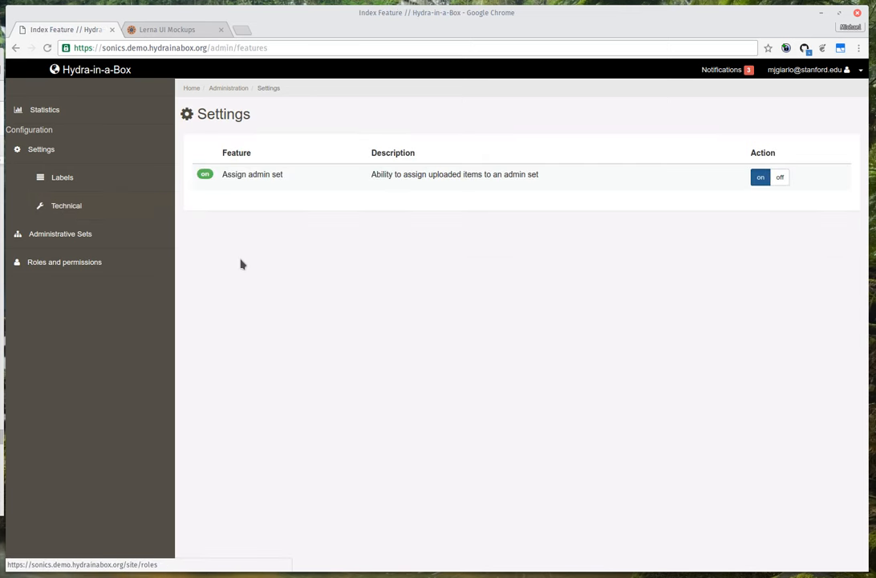
mouse_move(318, 292)
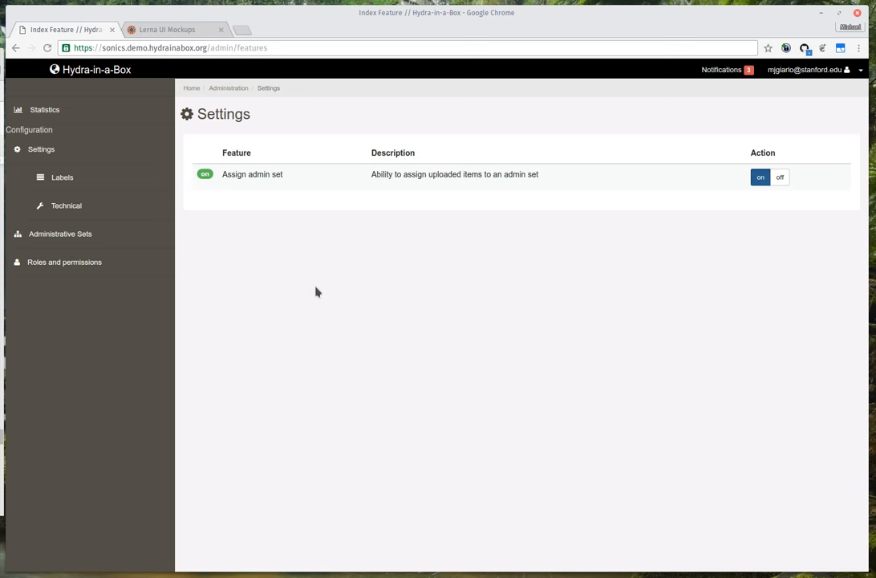
mouse_move(613, 257)
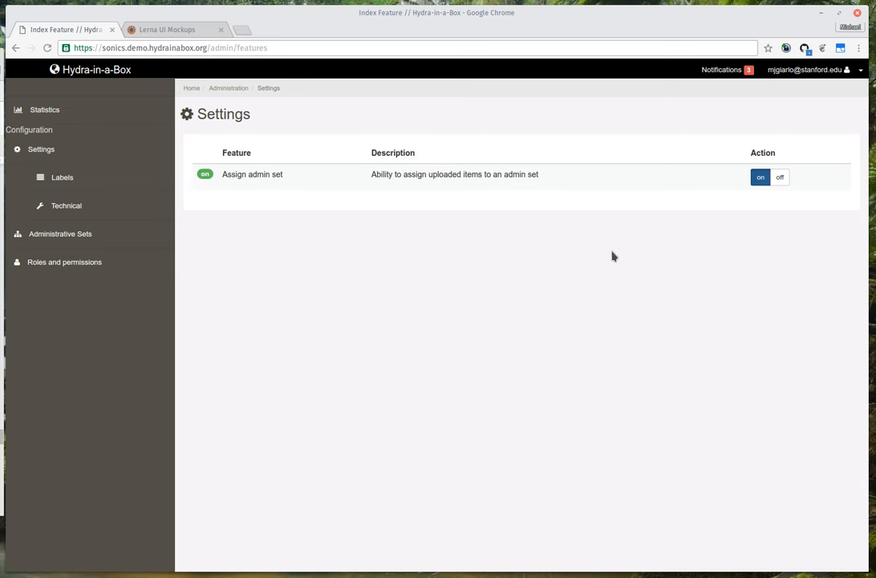
mouse_move(514, 347)
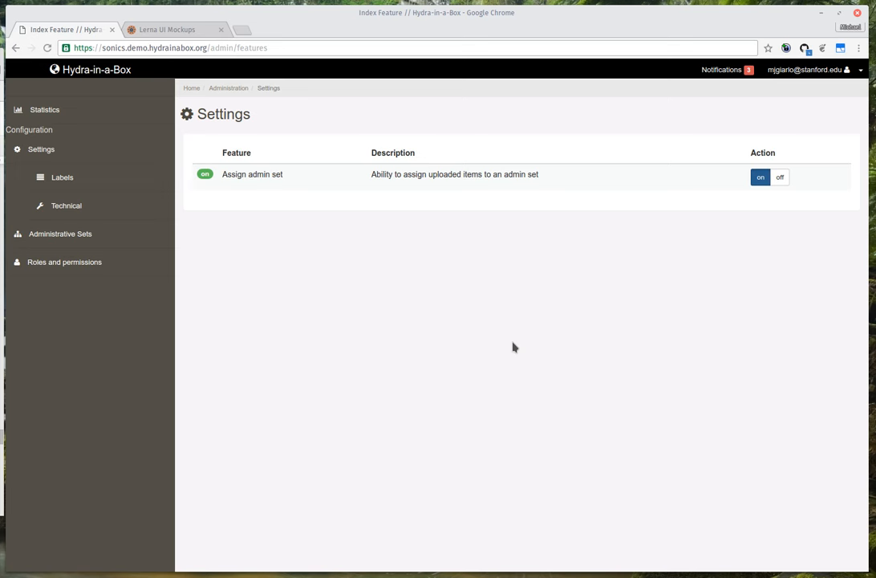
mouse_move(535, 337)
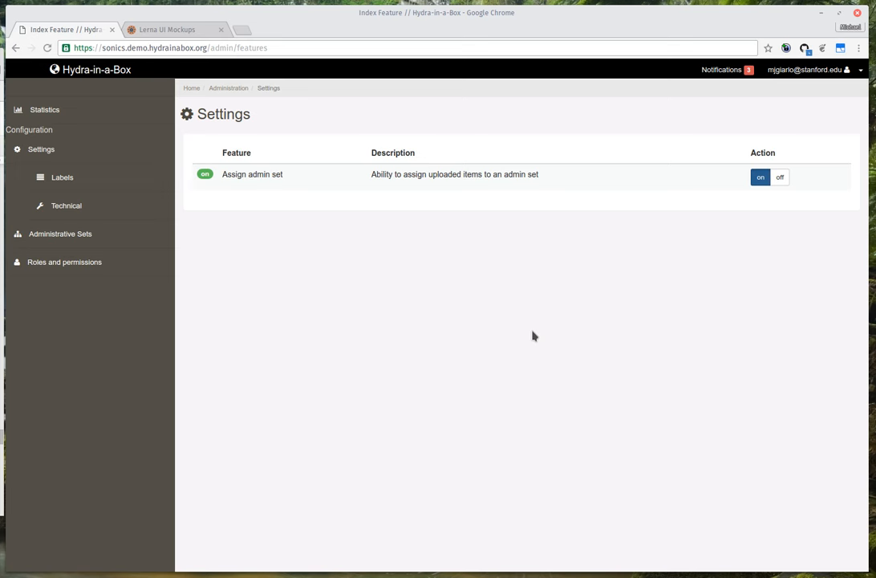
mouse_move(563, 317)
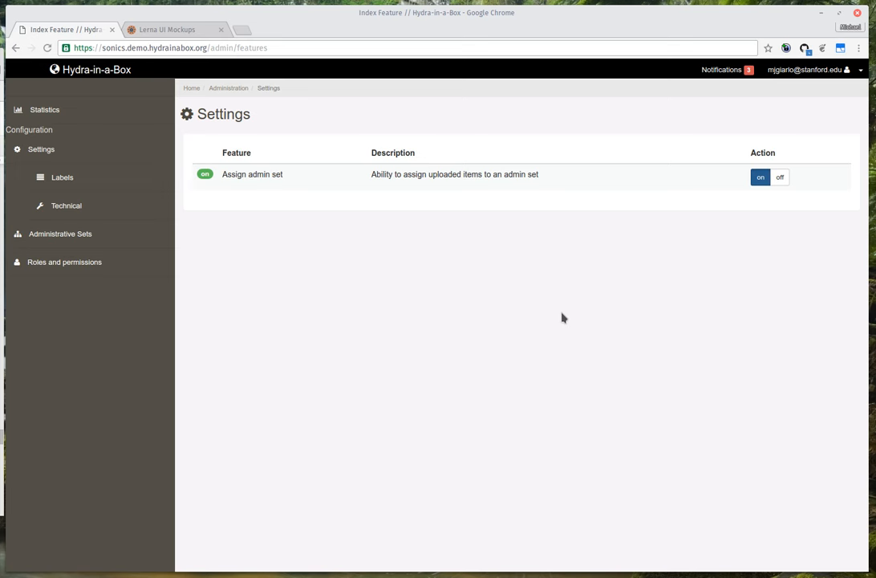
mouse_move(571, 305)
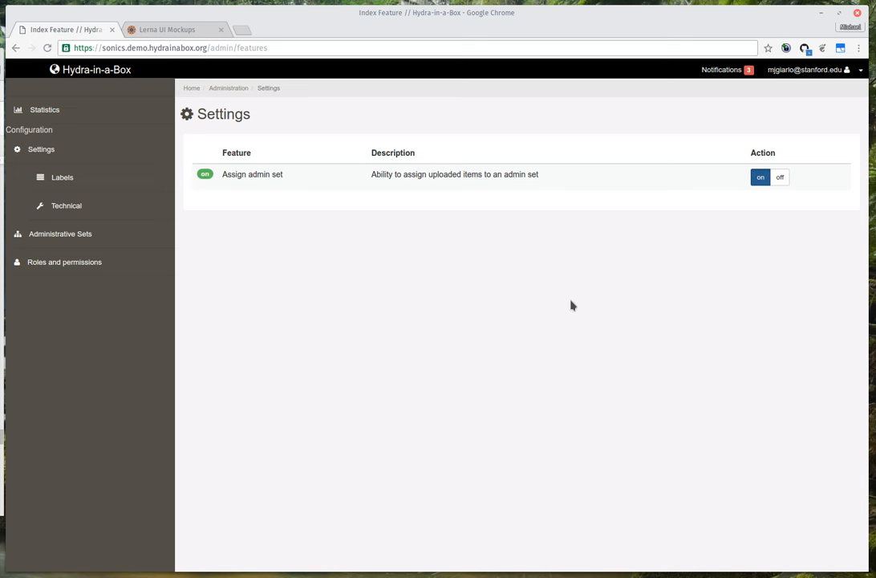
mouse_move(742, 235)
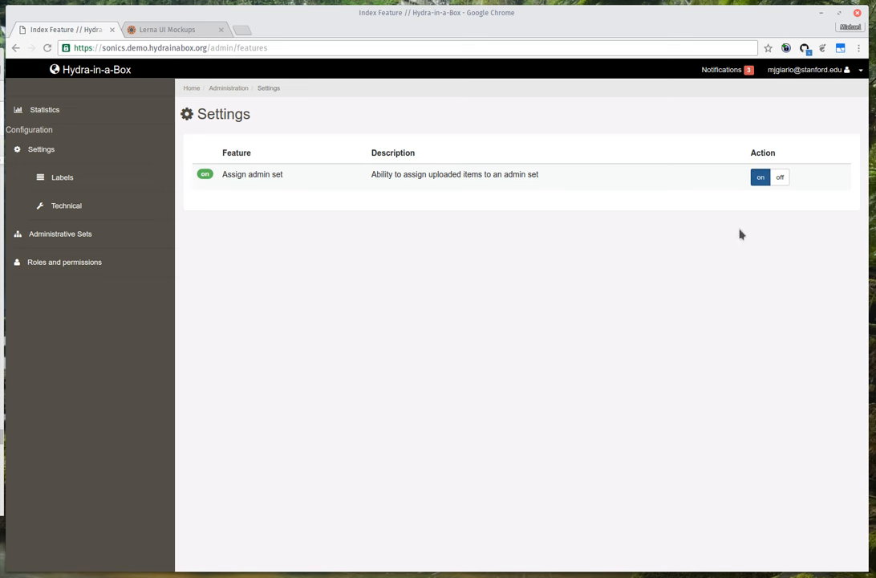
mouse_move(247, 191)
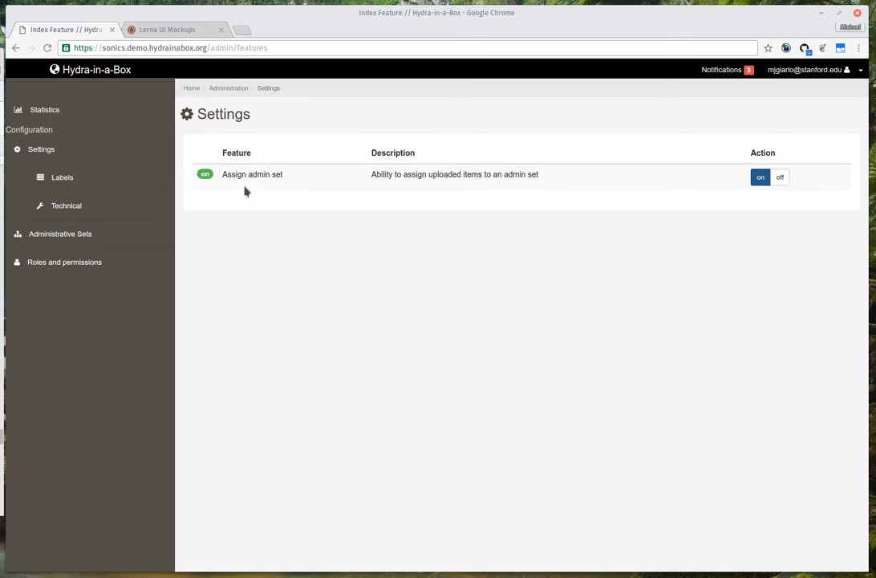
mouse_move(240, 174)
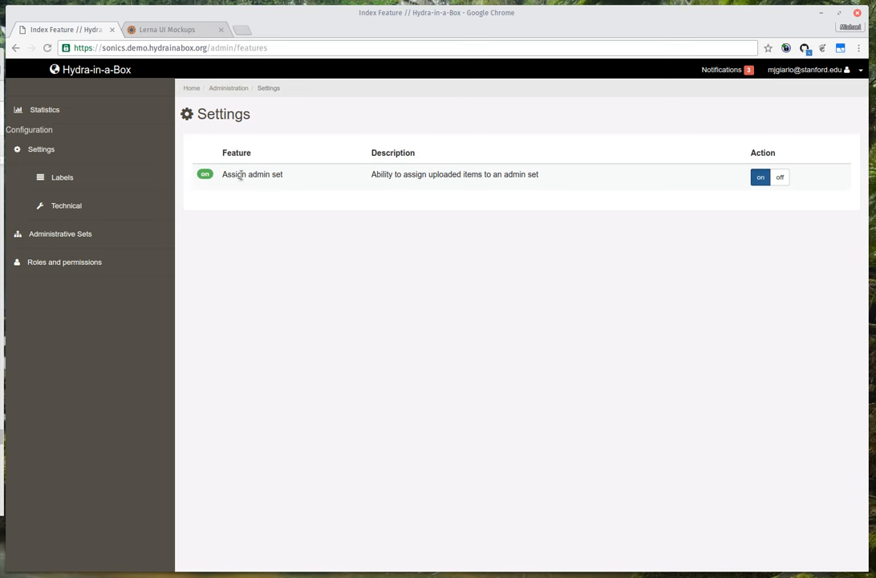
left_click(780, 177)
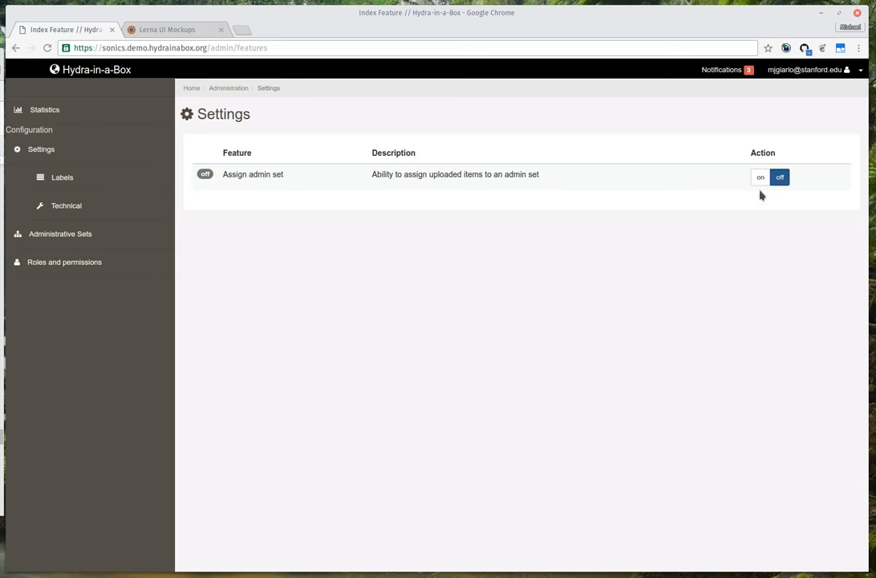
mouse_move(638, 176)
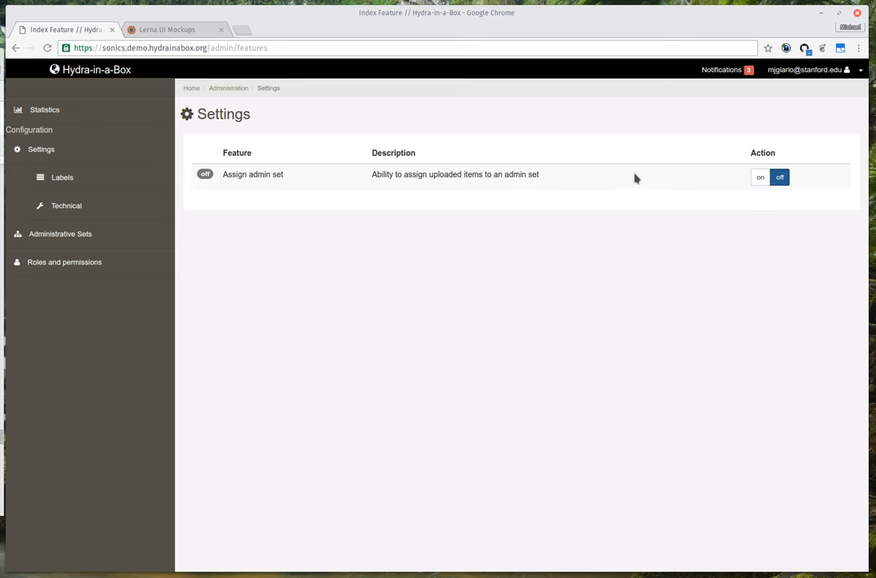
mouse_move(597, 192)
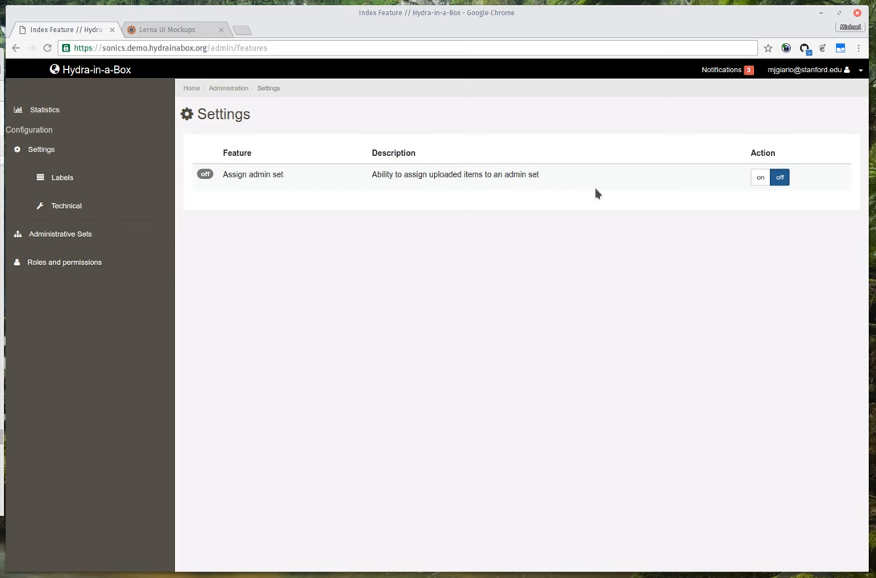
mouse_move(607, 191)
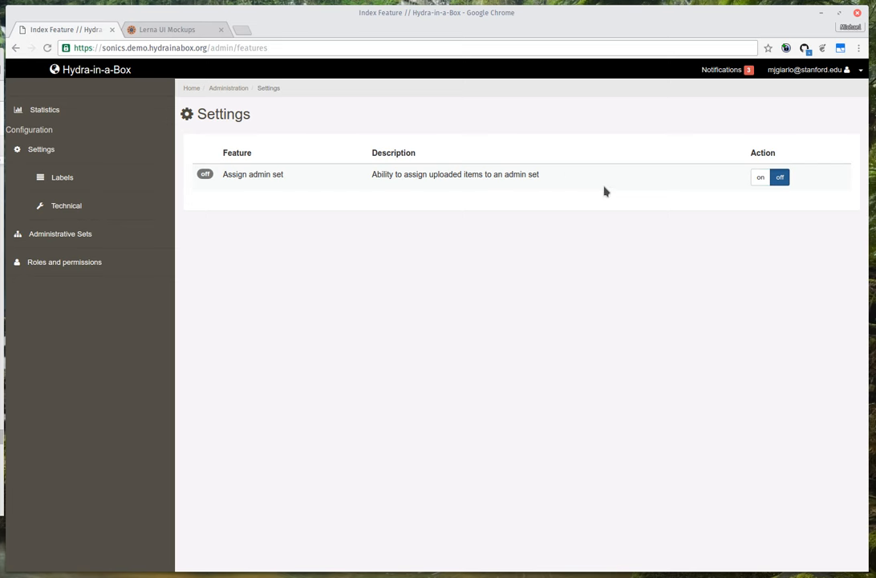
left_click(761, 176)
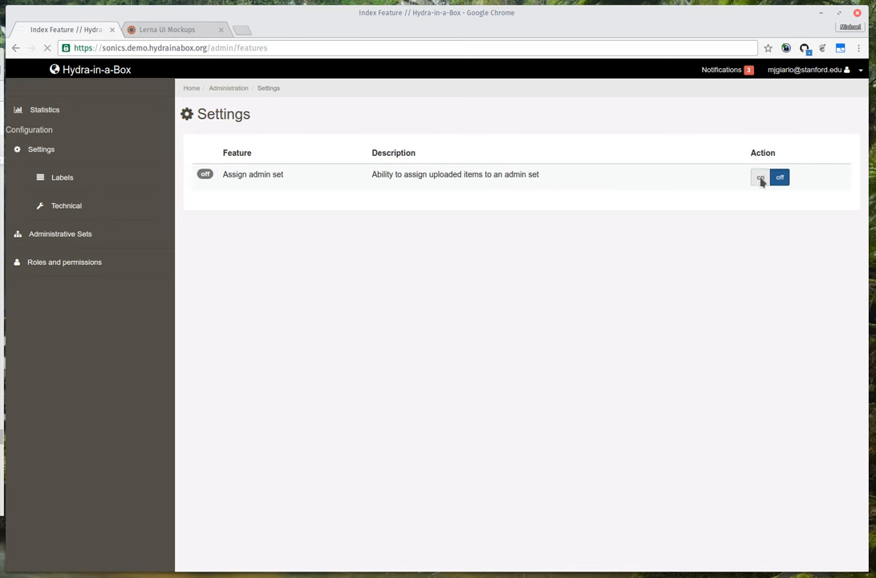
left_click(761, 177)
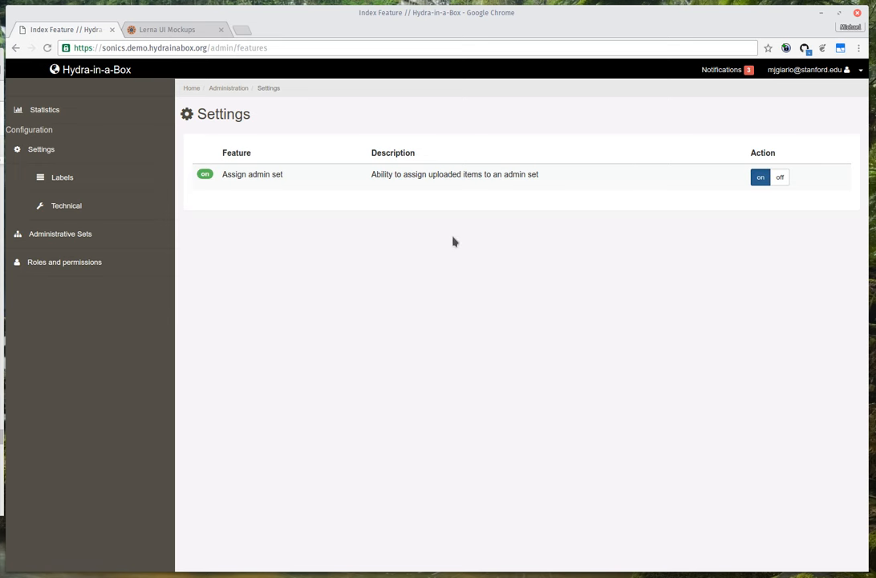
mouse_move(73, 234)
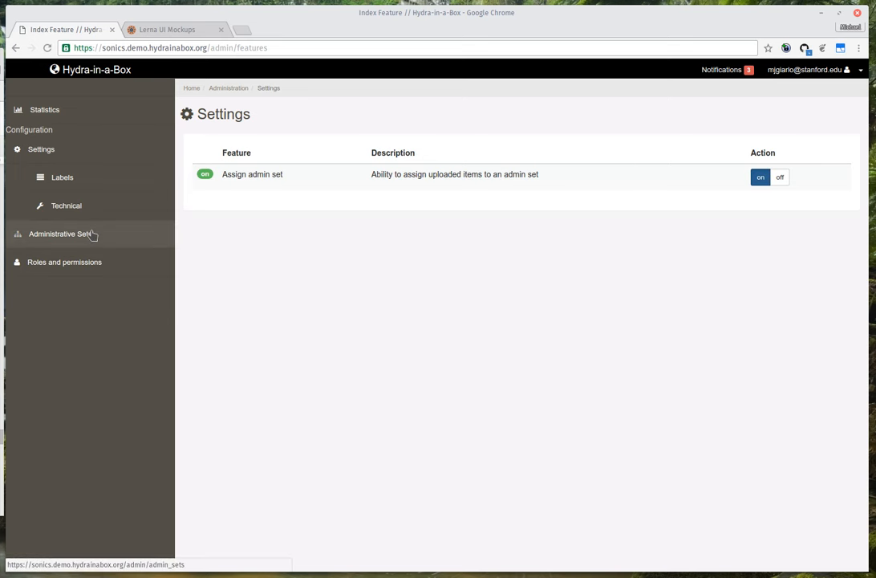
Review the Administrative Sets list and start a new administrative set
left_click(63, 234)
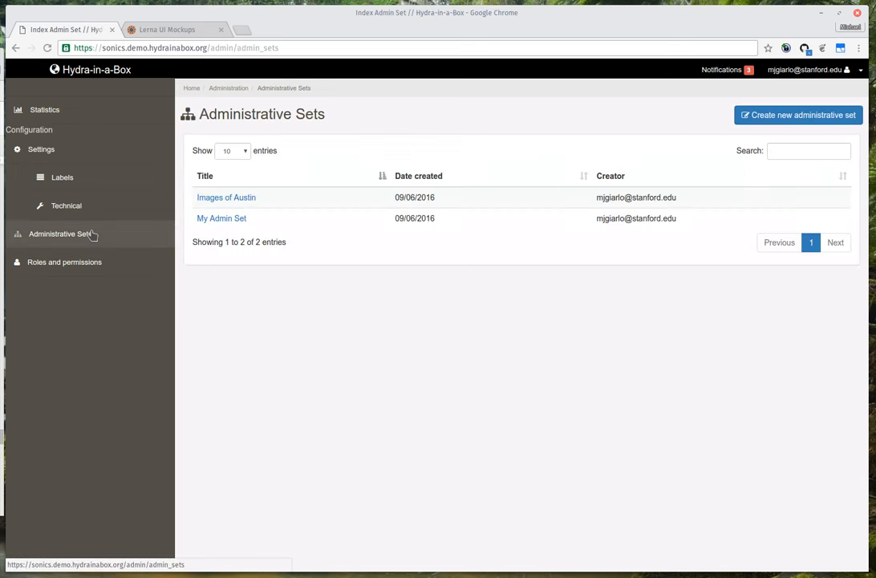
mouse_move(395, 134)
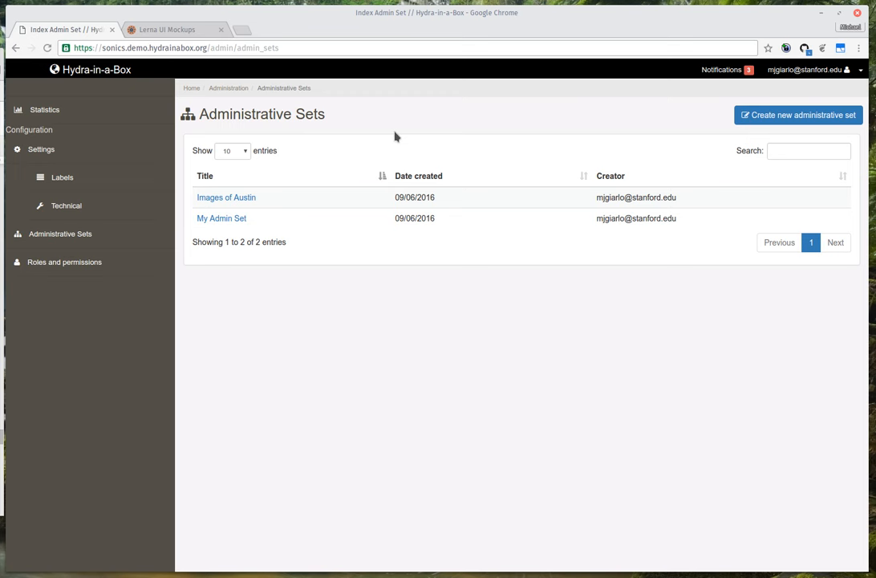
mouse_move(312, 154)
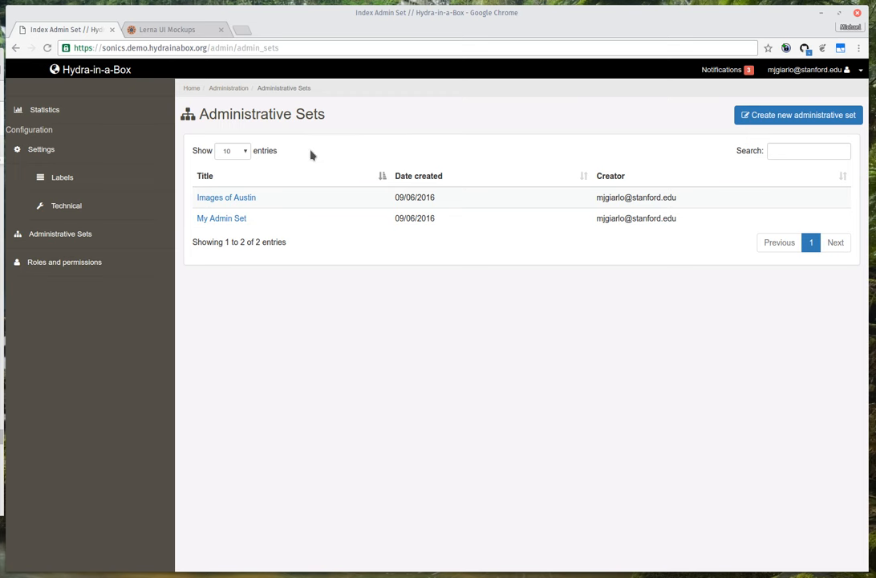
mouse_move(429, 231)
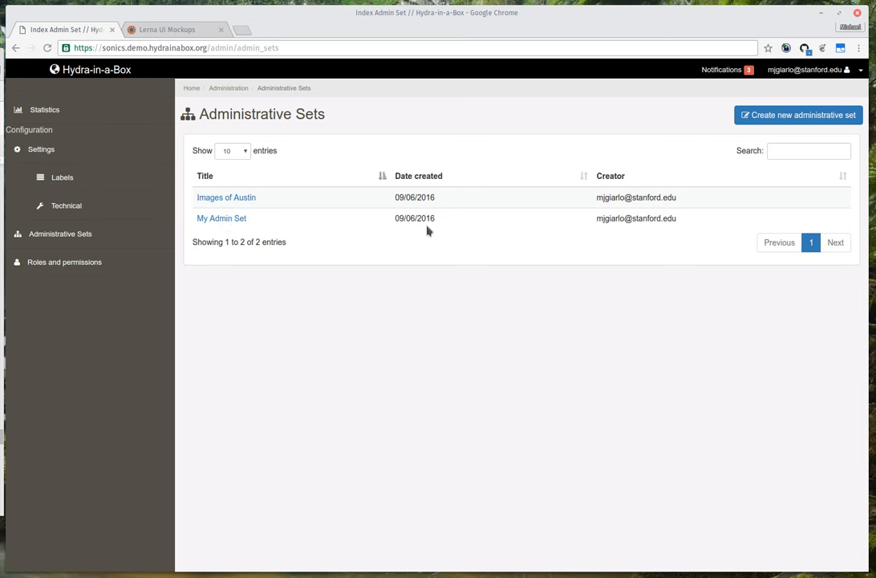
mouse_move(642, 212)
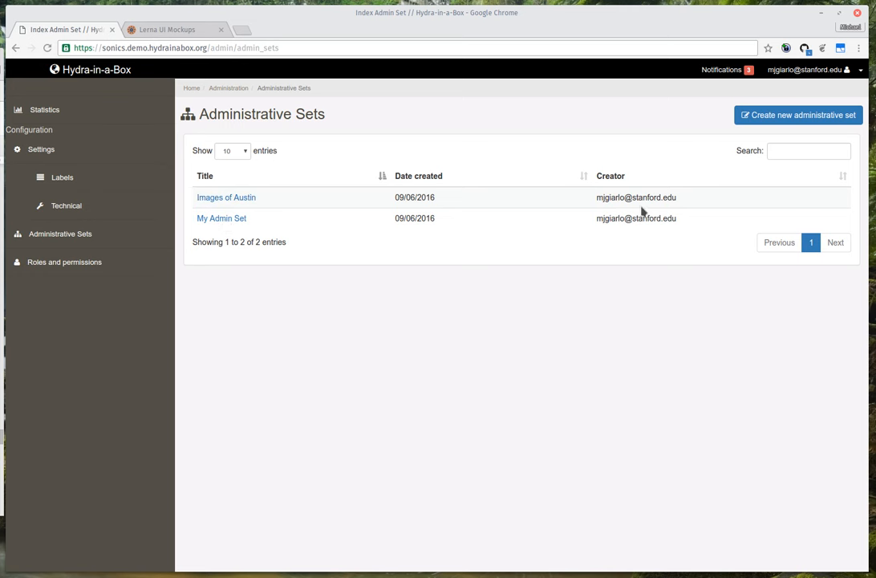
mouse_move(324, 175)
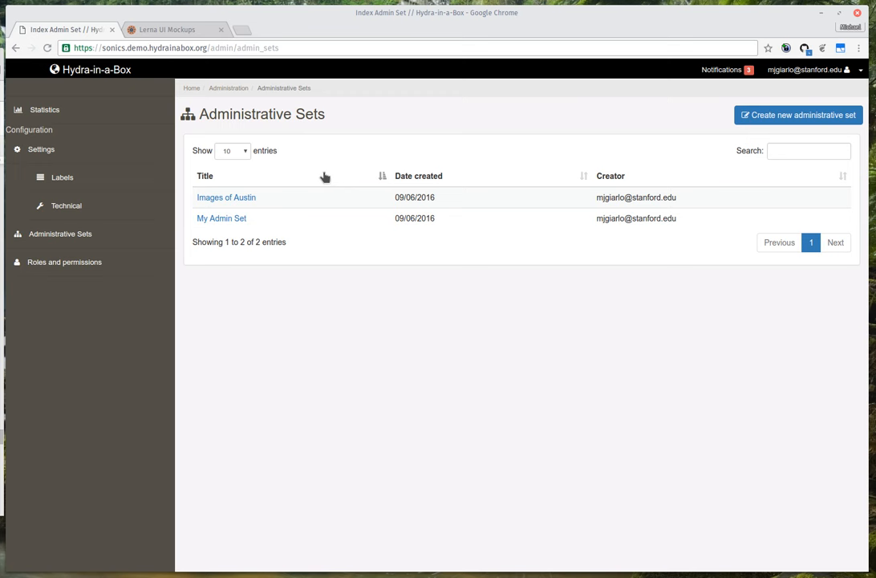
left_click(809, 150)
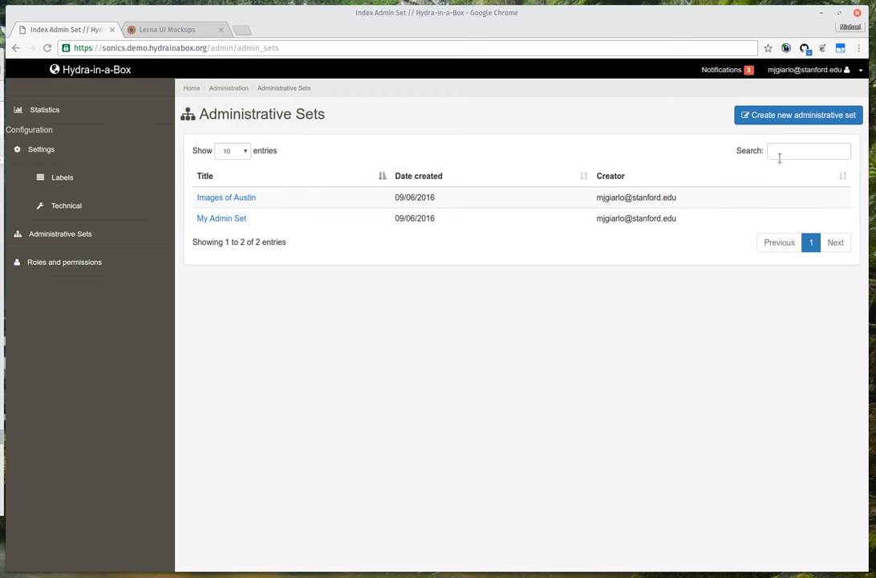
mouse_move(463, 260)
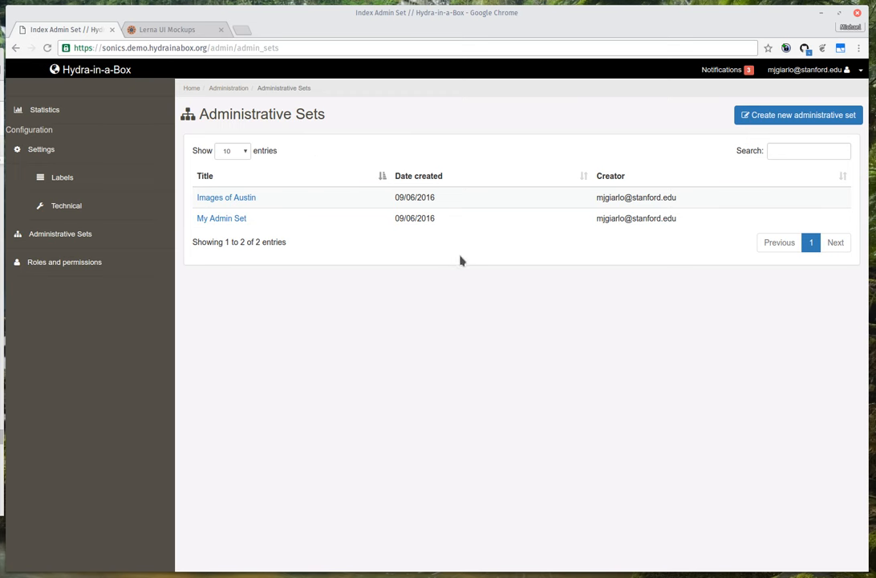
mouse_move(738, 131)
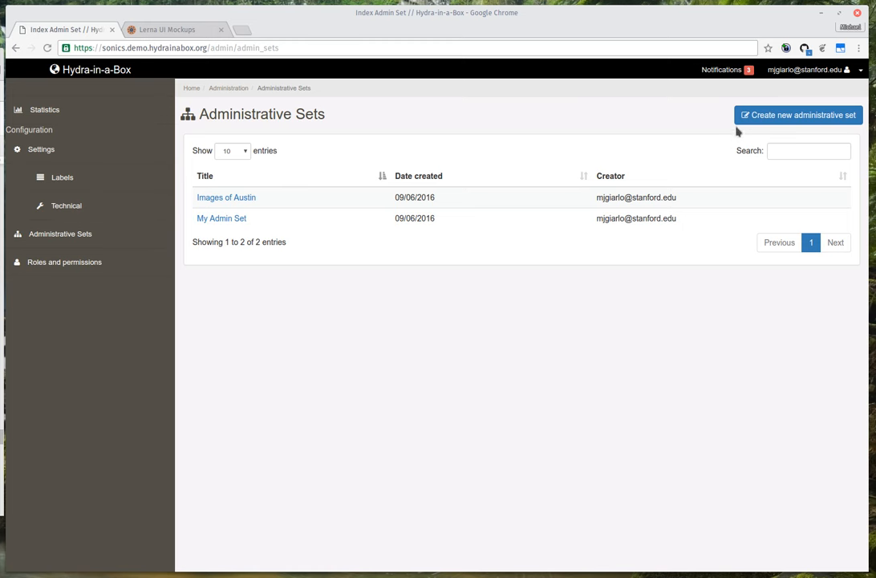
left_click(796, 116)
type("Images of Austin")
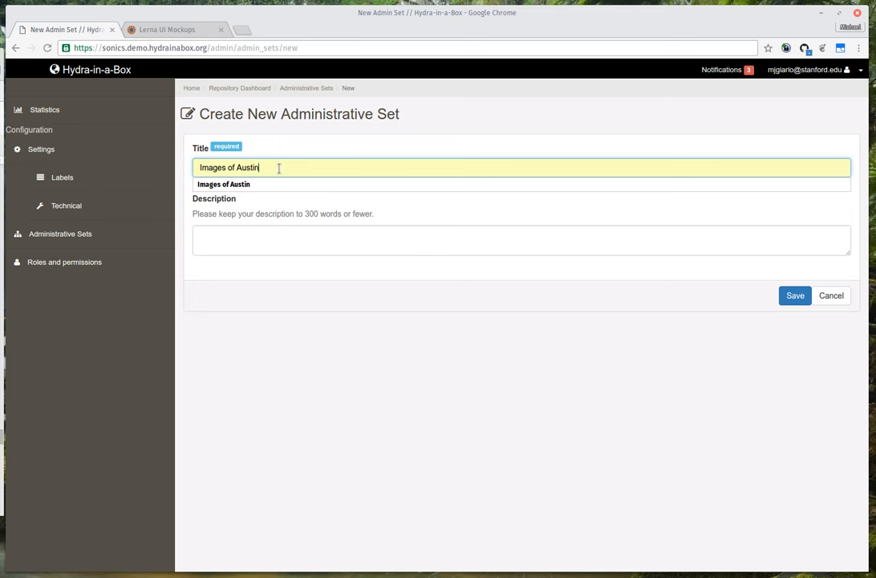
Title the set 'Images of Austin, Take Two', describe it as my administrative set, and save
type(", Take 1")
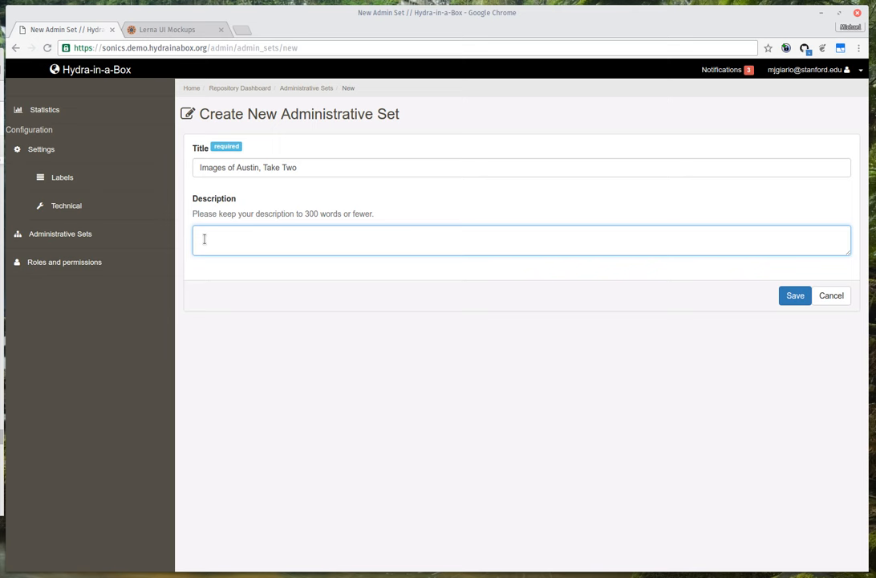
type("This is the de")
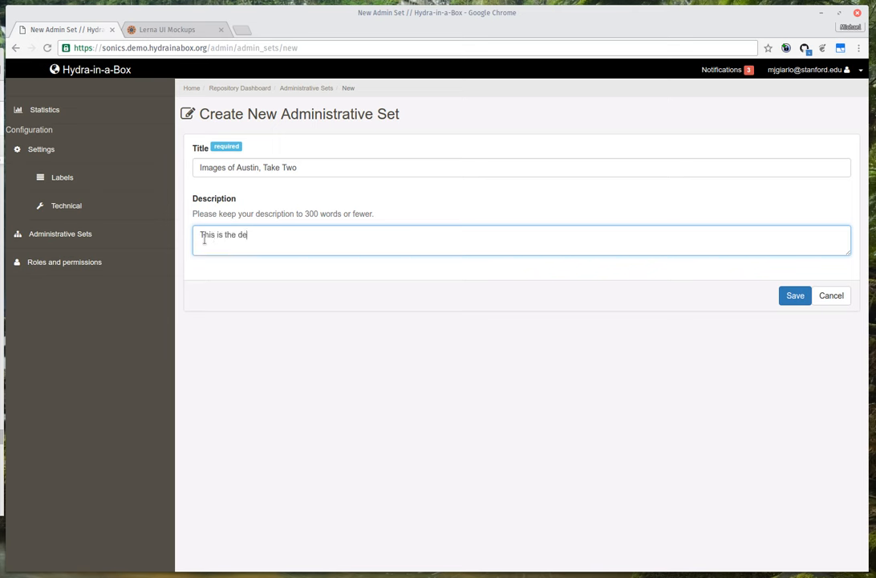
type("scription of m")
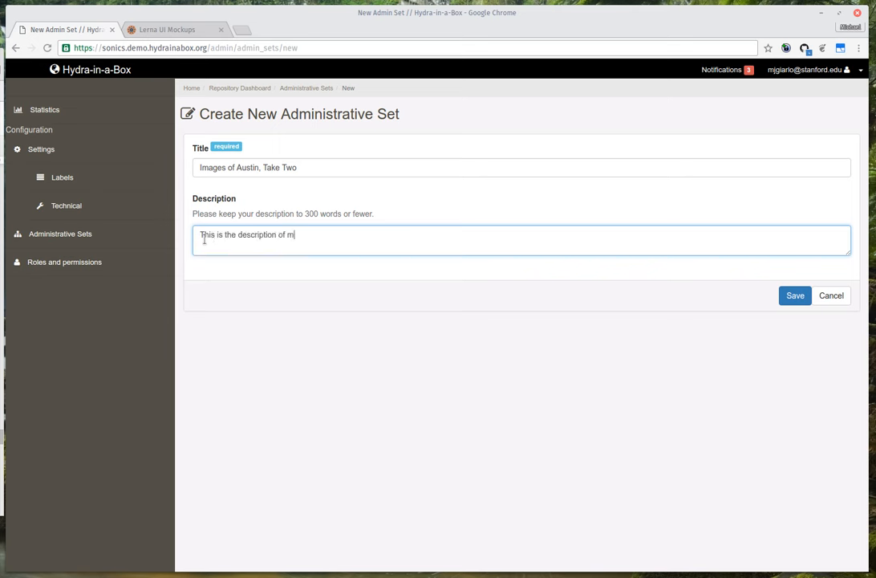
type("y admins")
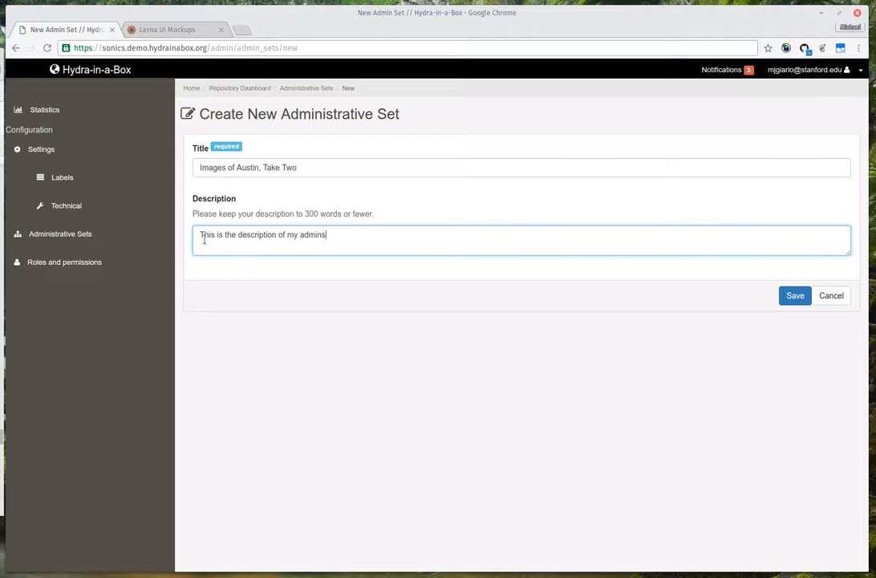
type("administrative")
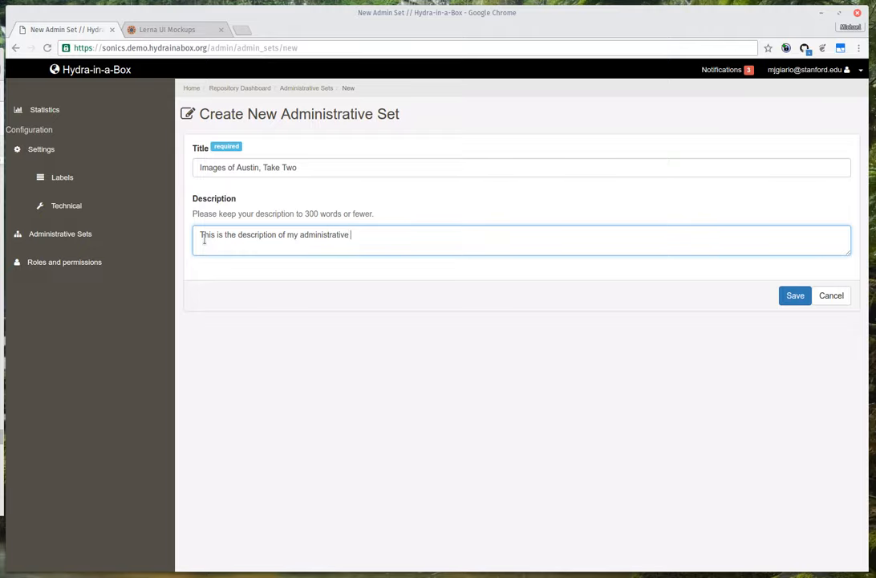
type("set")
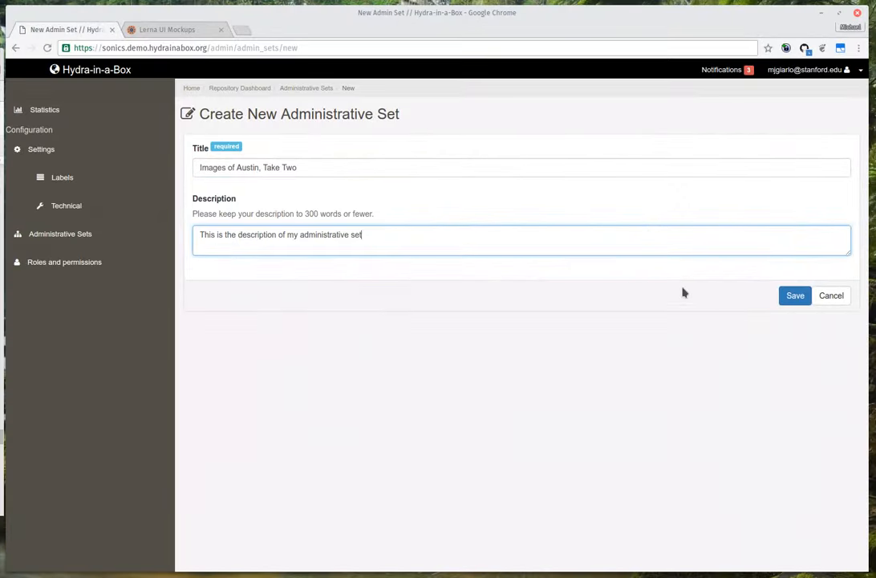
left_click(795, 295)
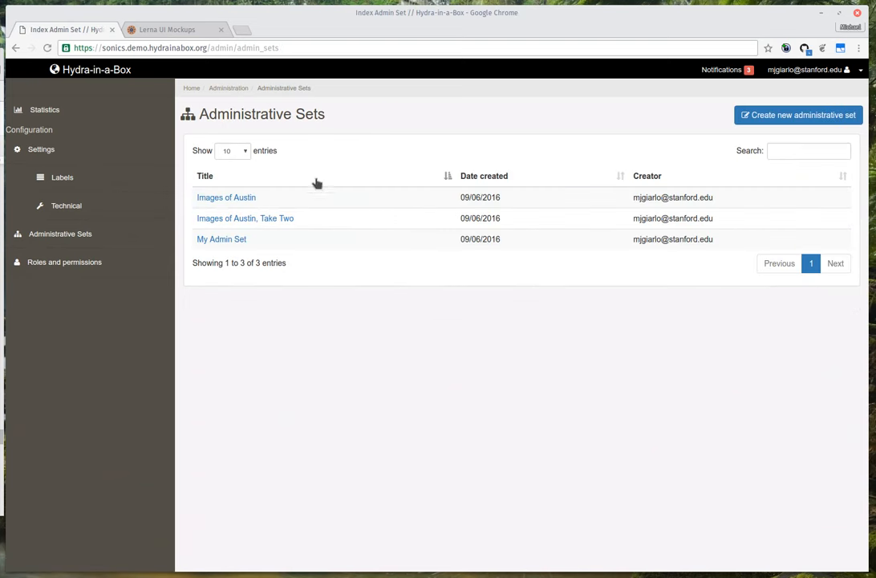
mouse_move(231, 223)
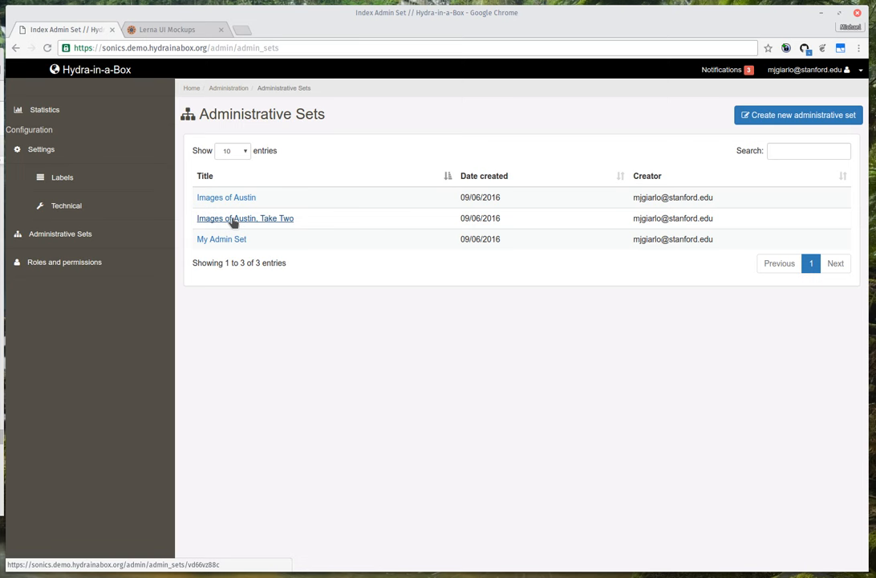
mouse_move(164, 170)
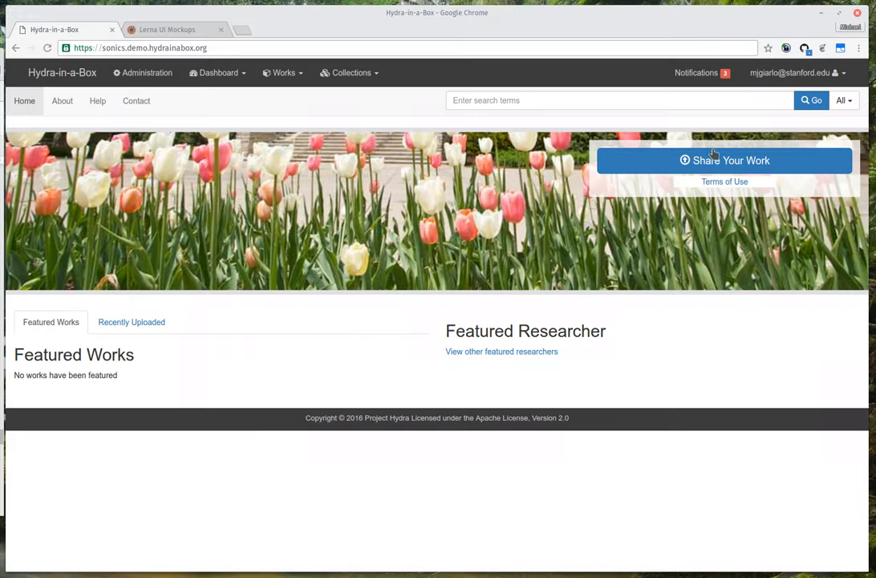
Start a new work 'Trip to Austin' with Public visibility and the deposit agreement accepted
left_click(725, 161)
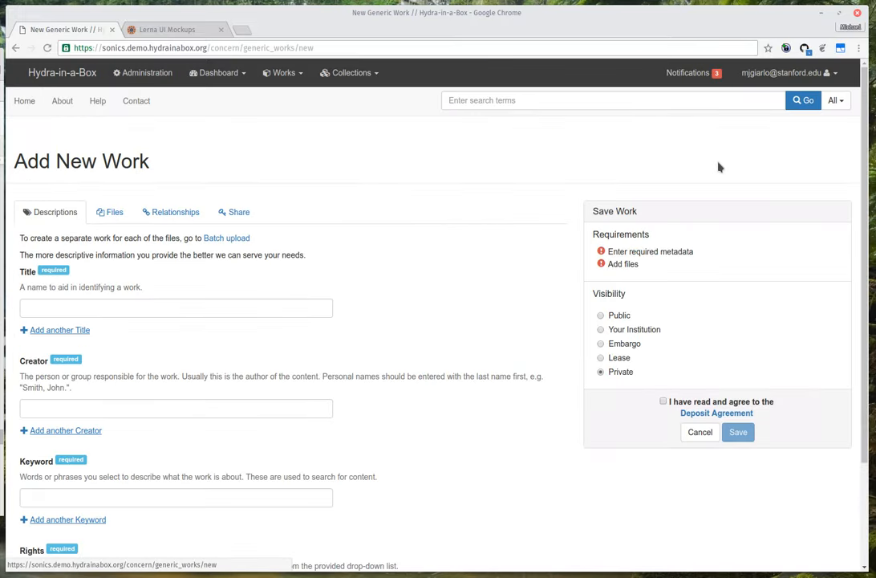
type("Trip to Austin")
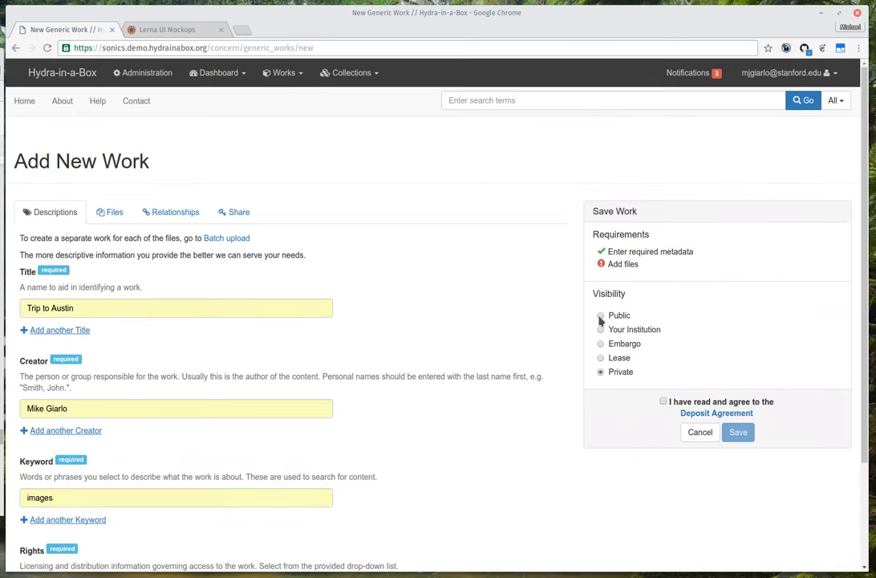
left_click(600, 315)
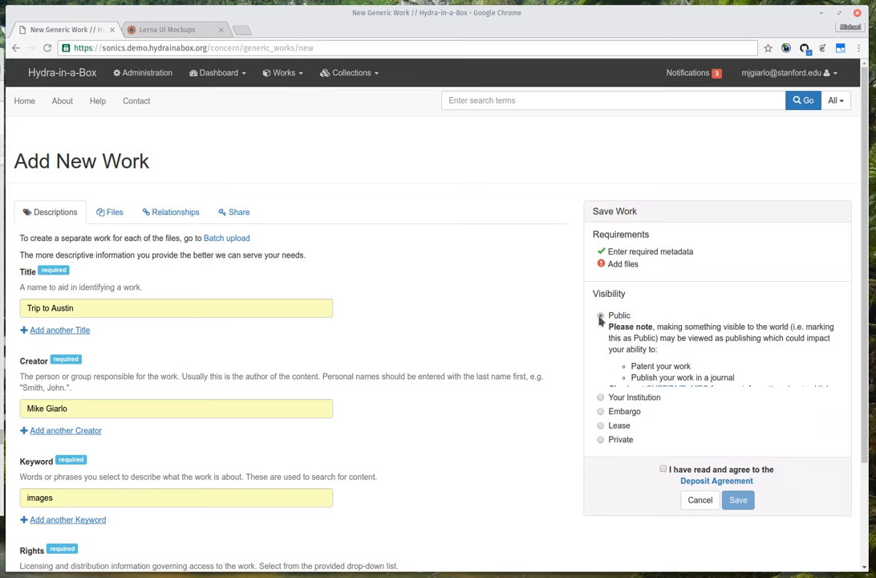
left_click(600, 315)
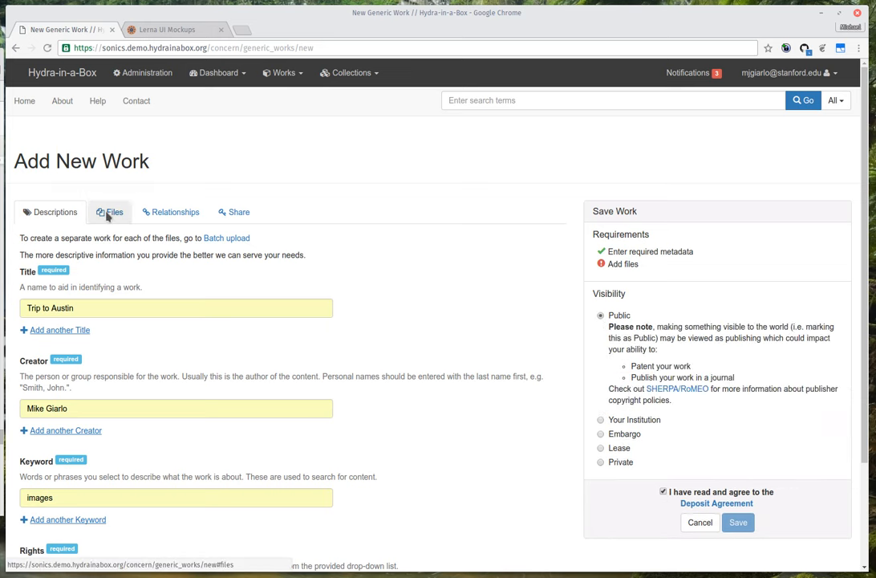
left_click(114, 212)
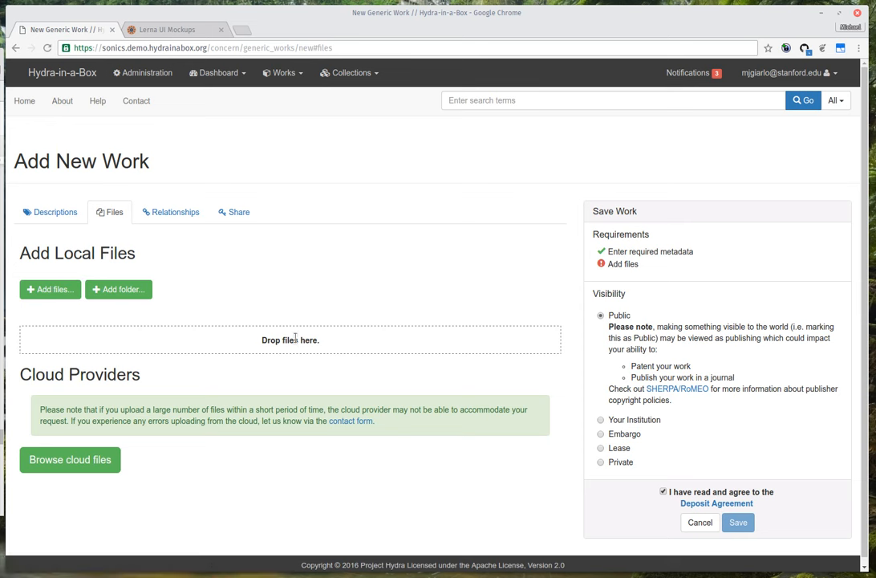
Upload three JPG photos from the AustinPics folder to the work
double_click(289, 341)
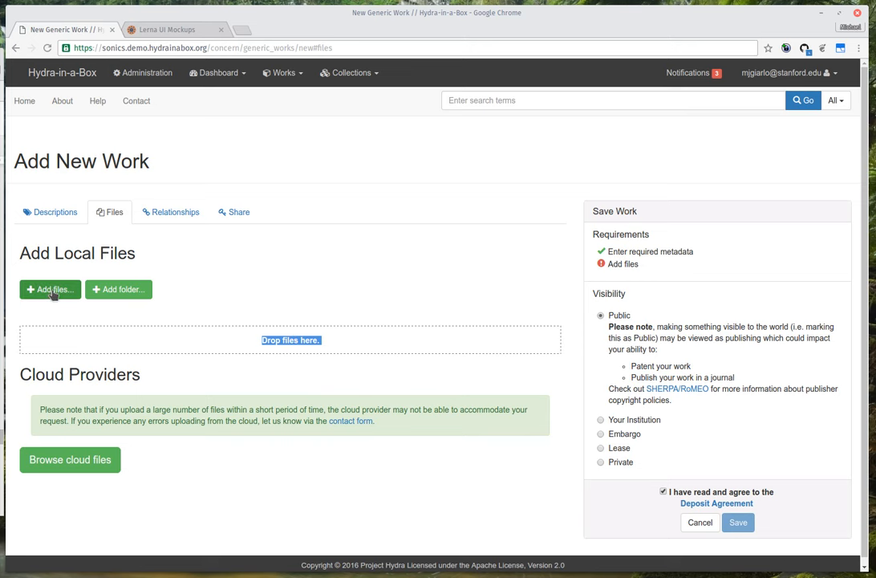
left_click(49, 289)
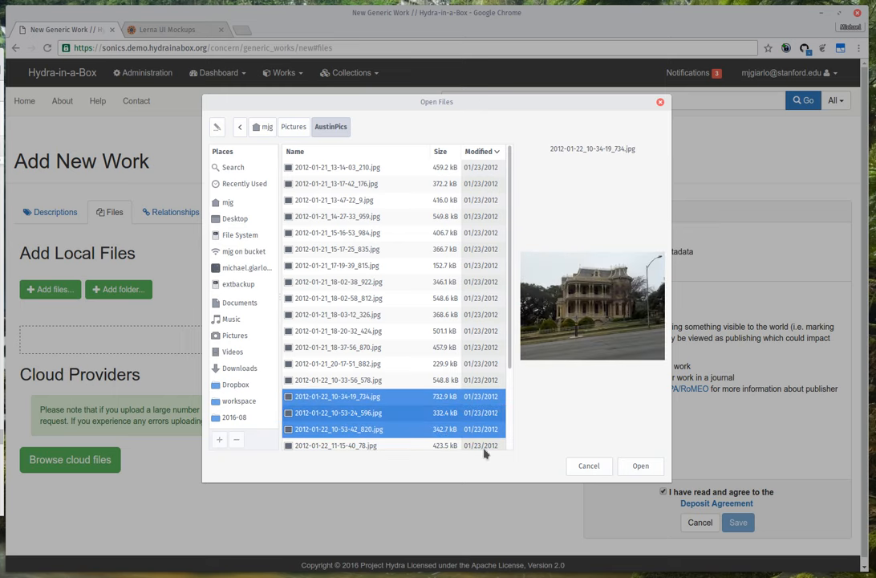
left_click(641, 465)
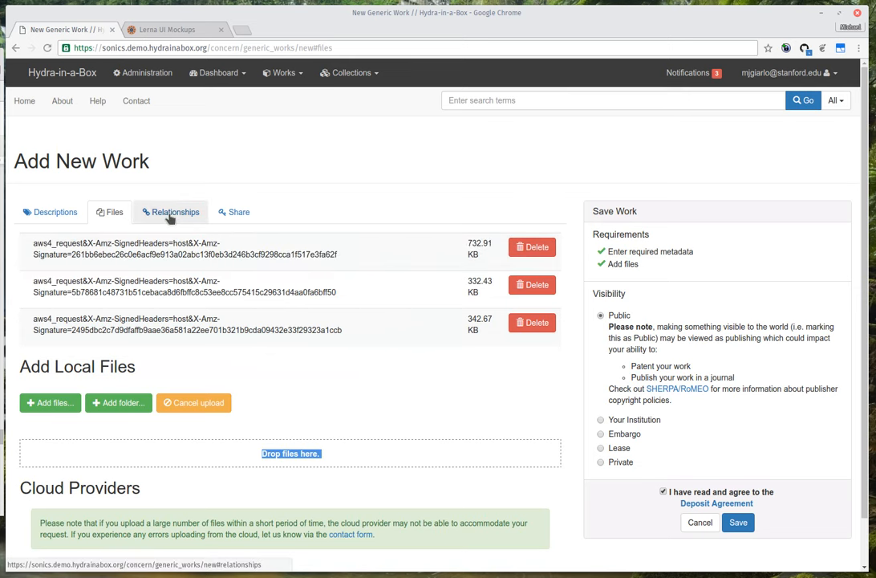
Assign the work to the 'Images of Austin, Take Two' administrative set and save it
left_click(175, 212)
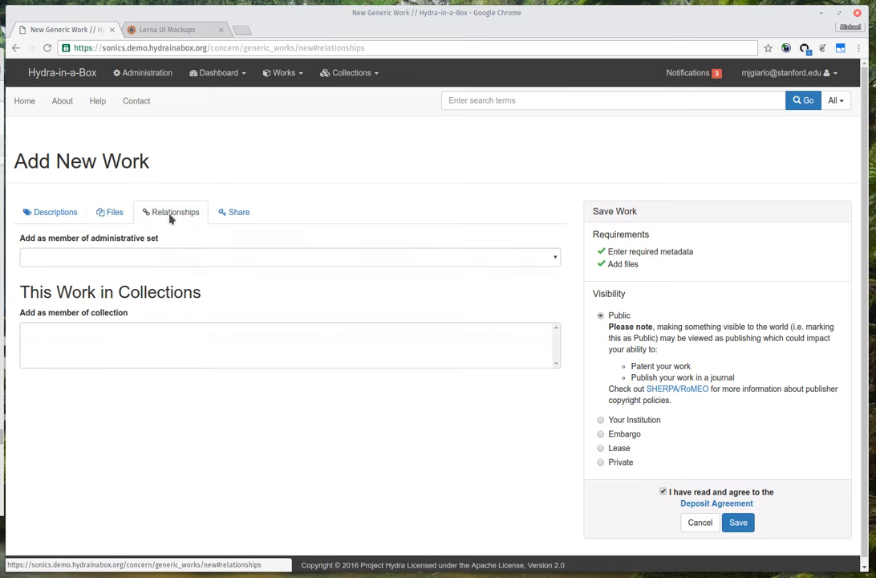
mouse_move(207, 262)
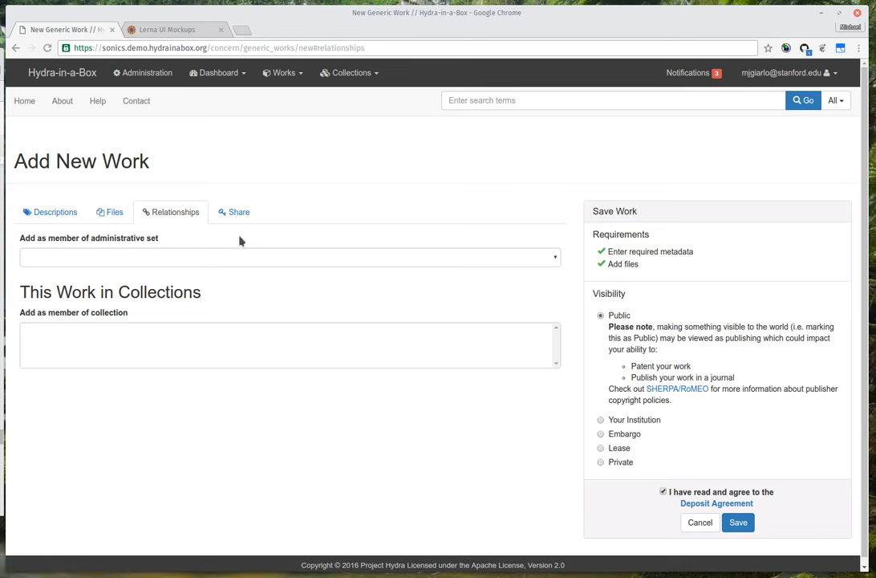
mouse_move(229, 251)
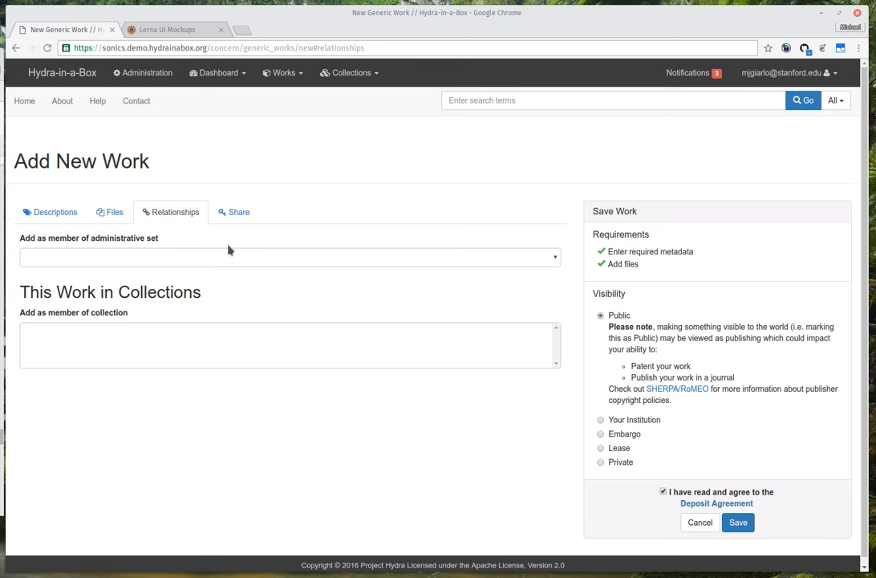
left_click(289, 257)
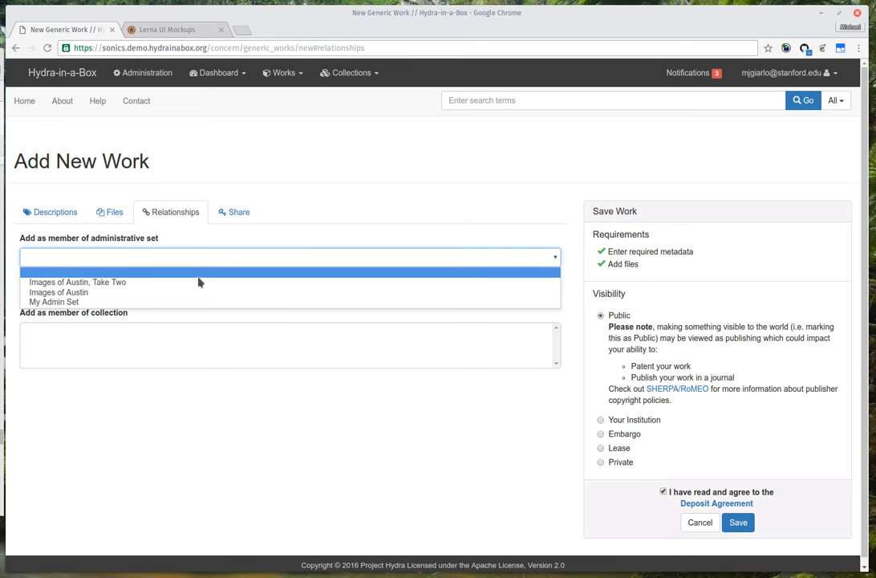
left_click(77, 282)
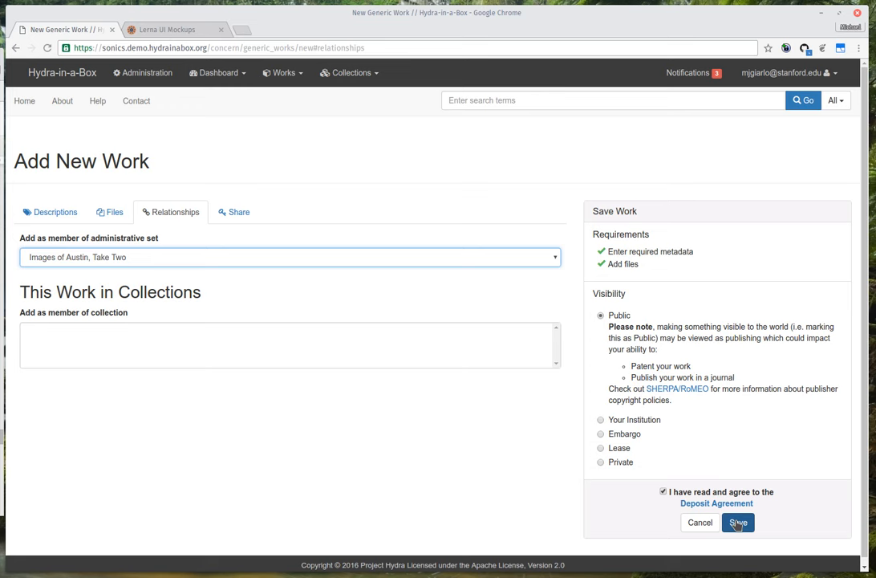
left_click(739, 523)
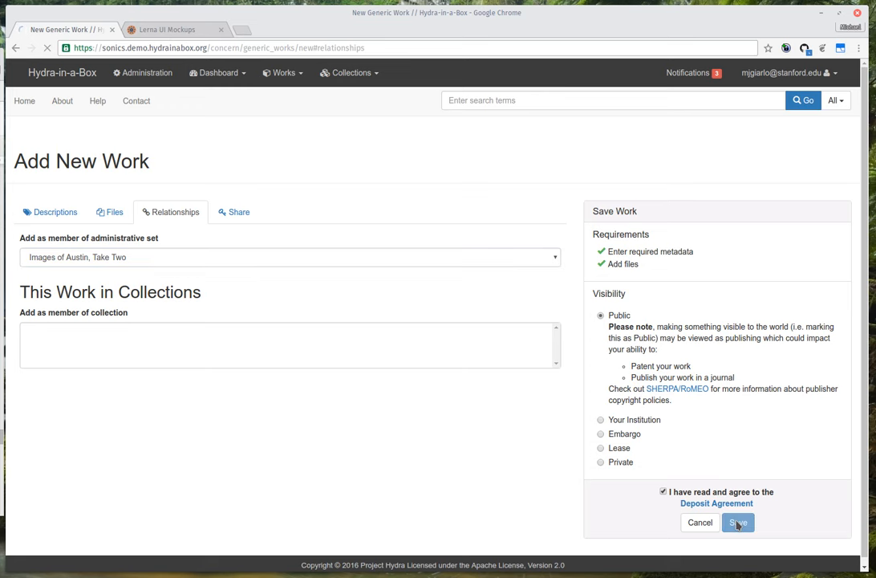
left_click(739, 523)
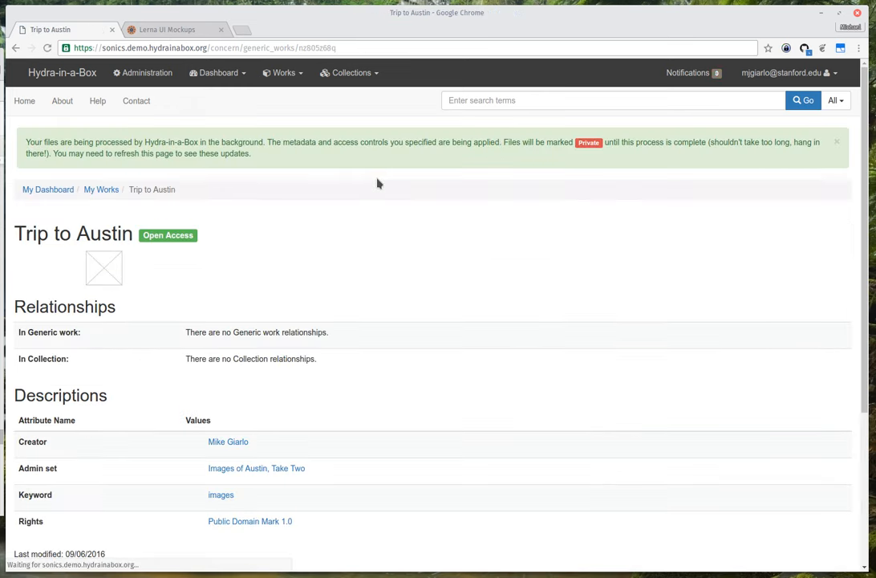
mouse_move(348, 231)
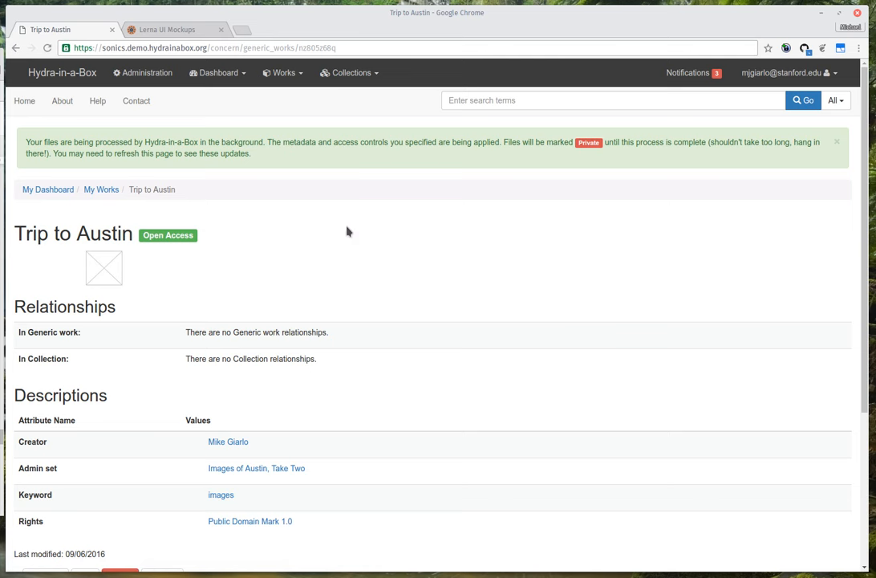
mouse_move(69, 382)
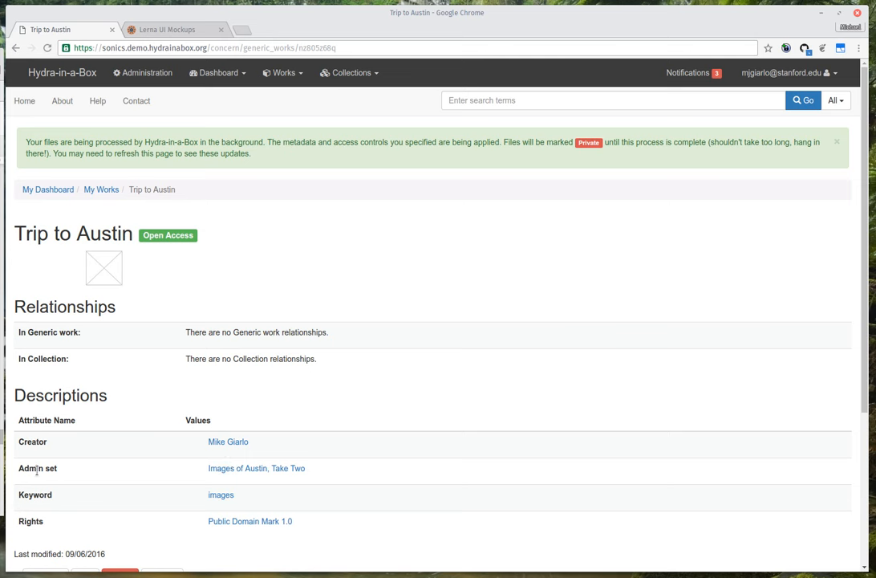
mouse_move(38, 386)
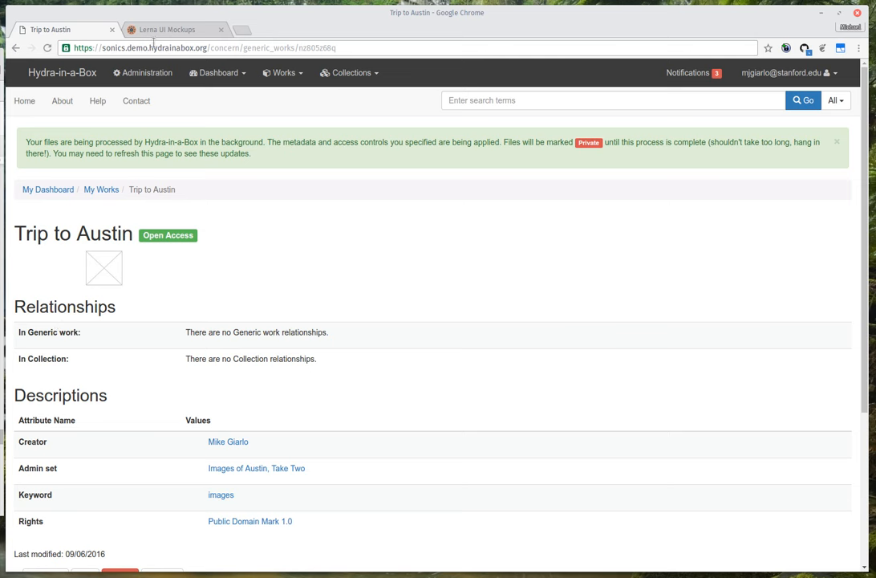
mouse_move(196, 38)
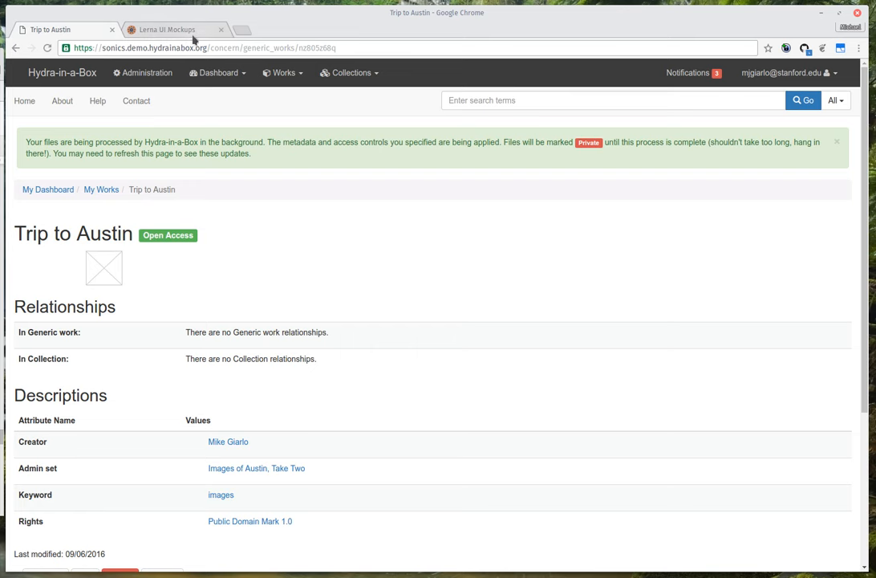
Switch from the Trip to Austin work page to the Lerna UI Mockups browser tab
left_click(169, 28)
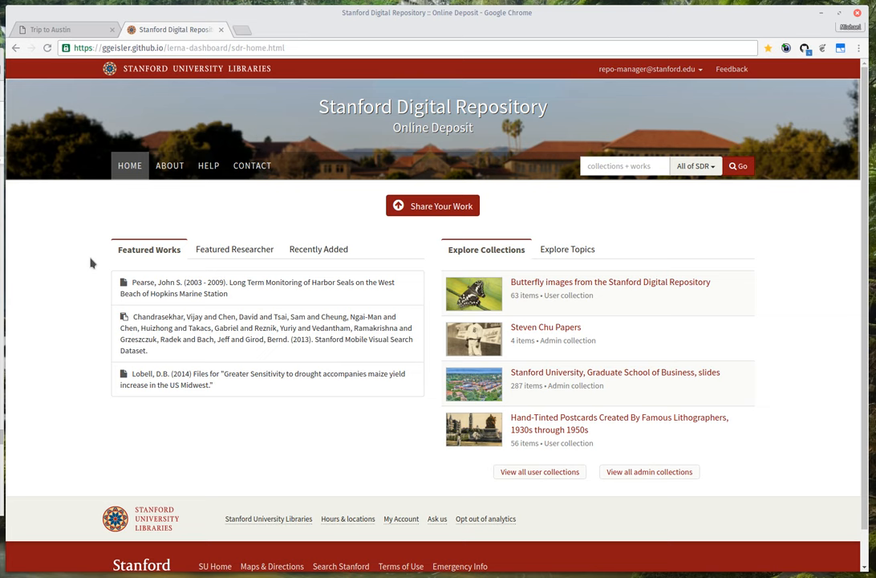
mouse_move(70, 305)
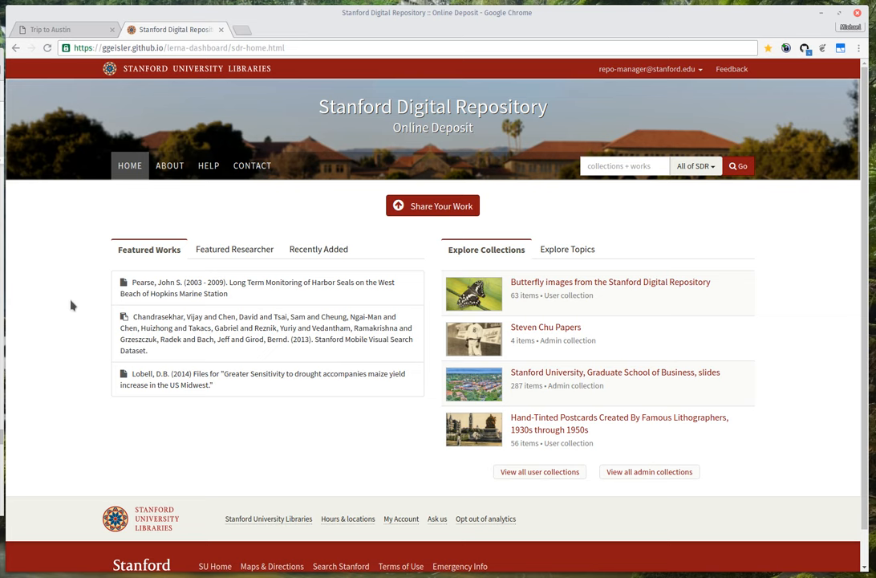
mouse_move(721, 207)
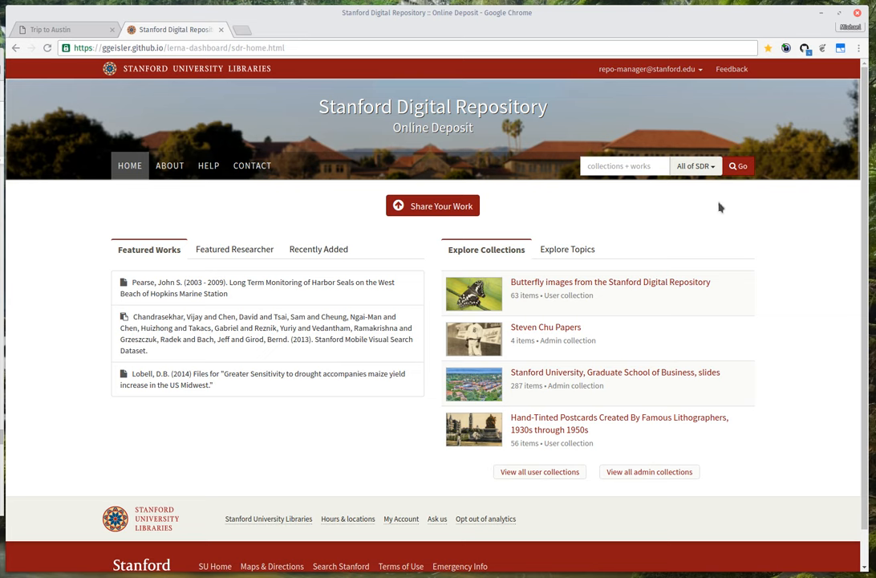
mouse_move(496, 256)
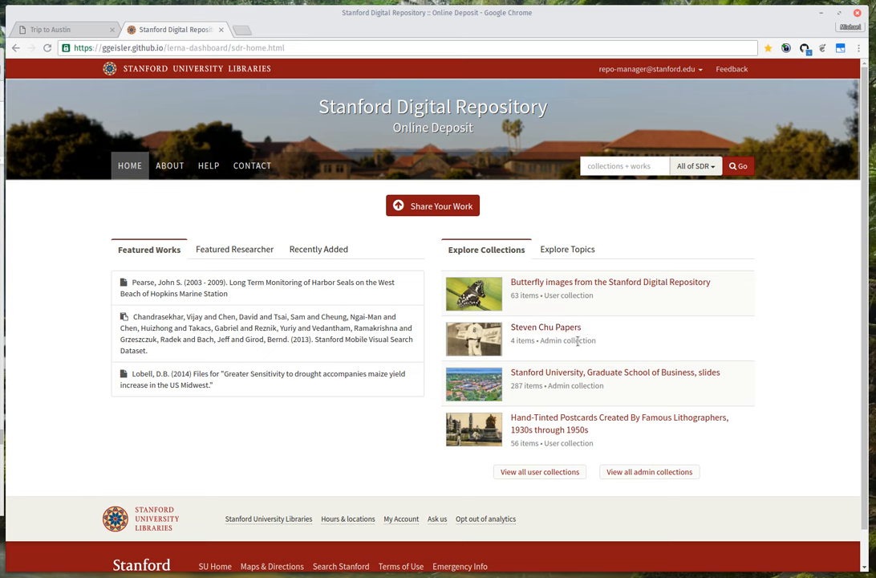
mouse_move(786, 321)
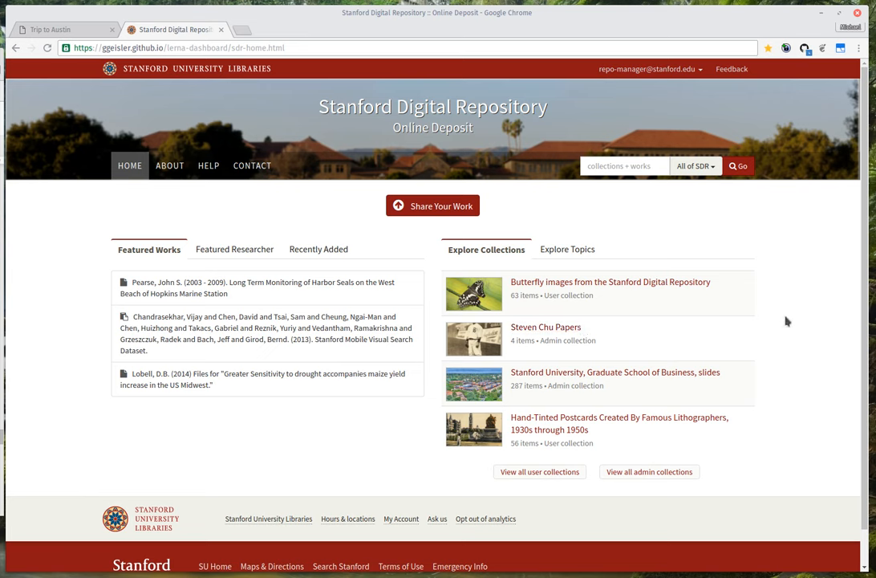
mouse_move(740, 266)
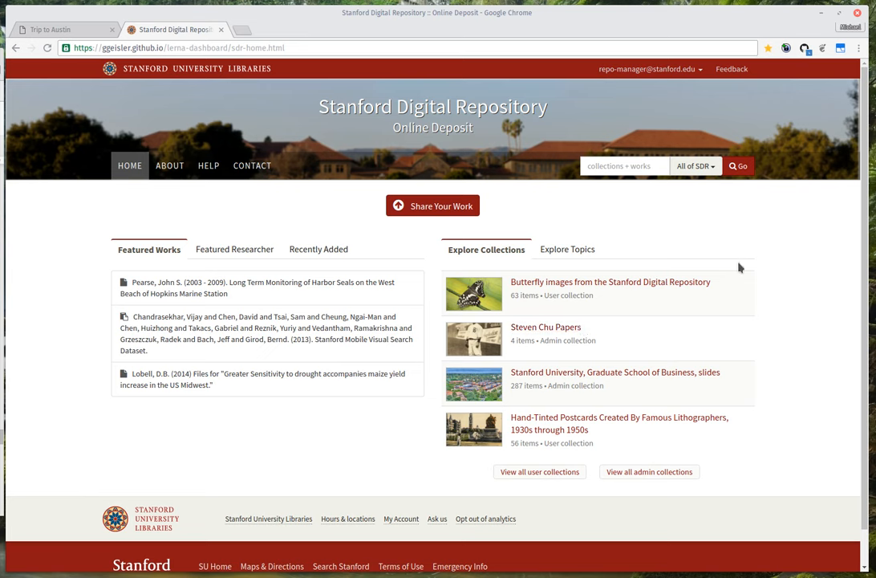
mouse_move(787, 270)
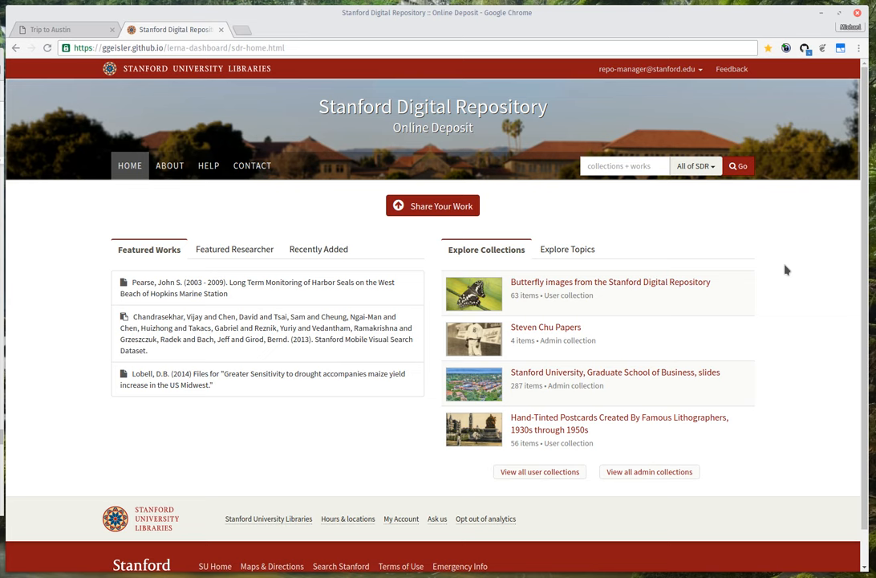
mouse_move(761, 276)
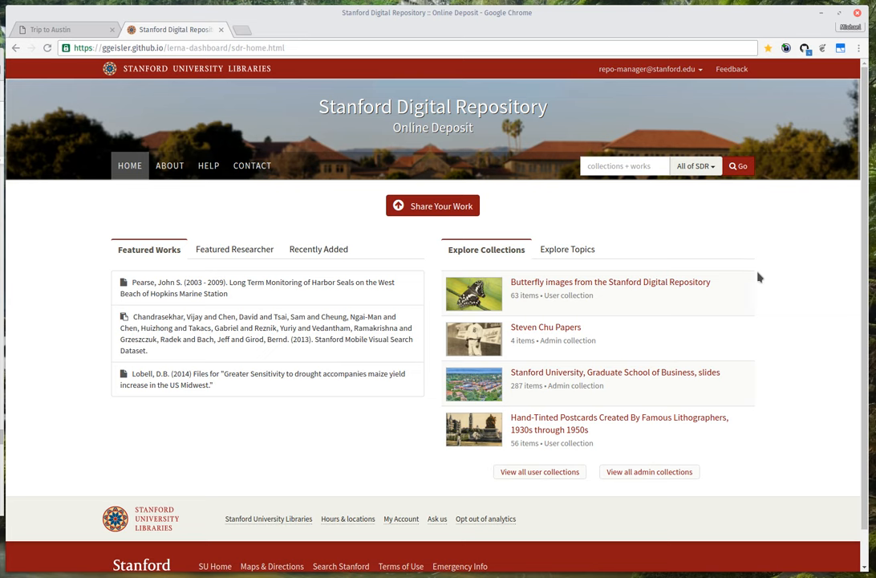
Reveal the repo-manager account menu offering Dashboard and Sign out
left_click(650, 68)
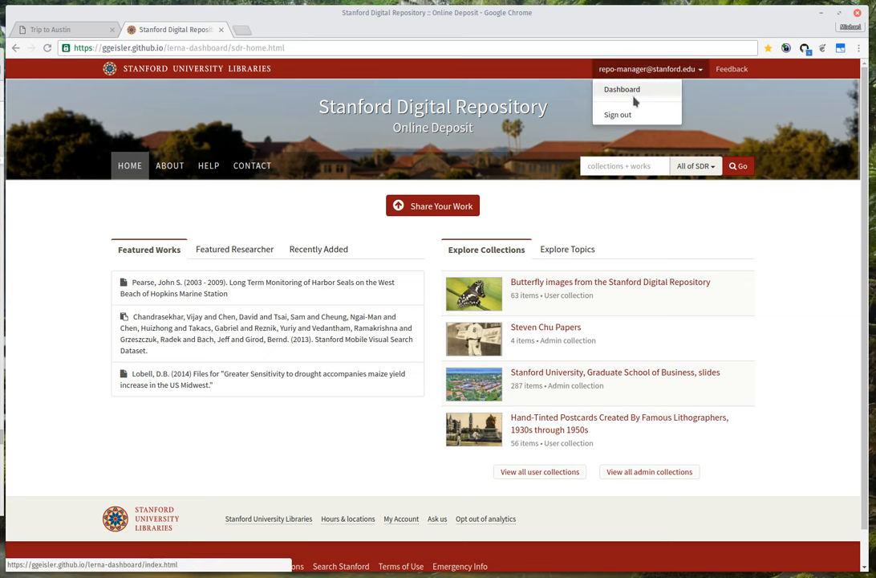
Show the Repository Dashboard with 375 registered users and inspect its activity charts
left_click(627, 90)
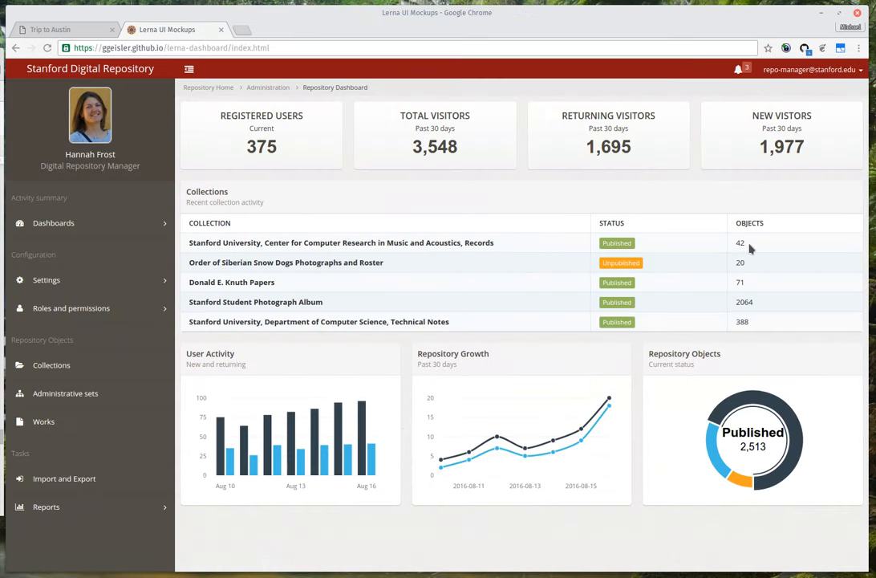
mouse_move(728, 193)
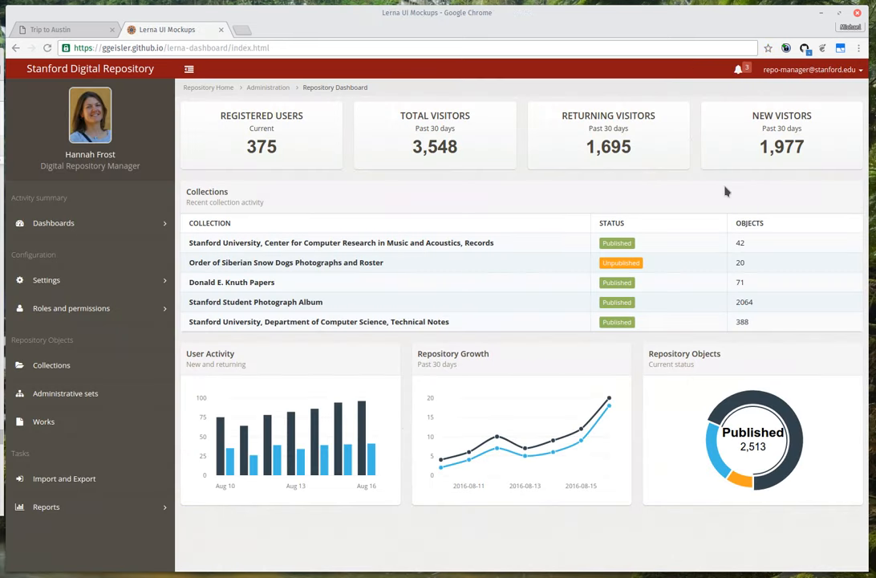
mouse_move(714, 199)
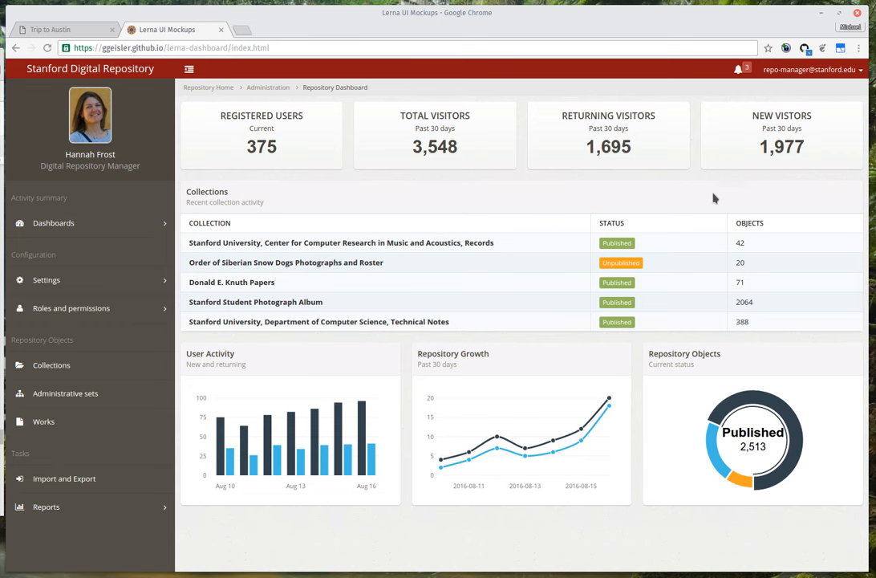
mouse_move(848, 125)
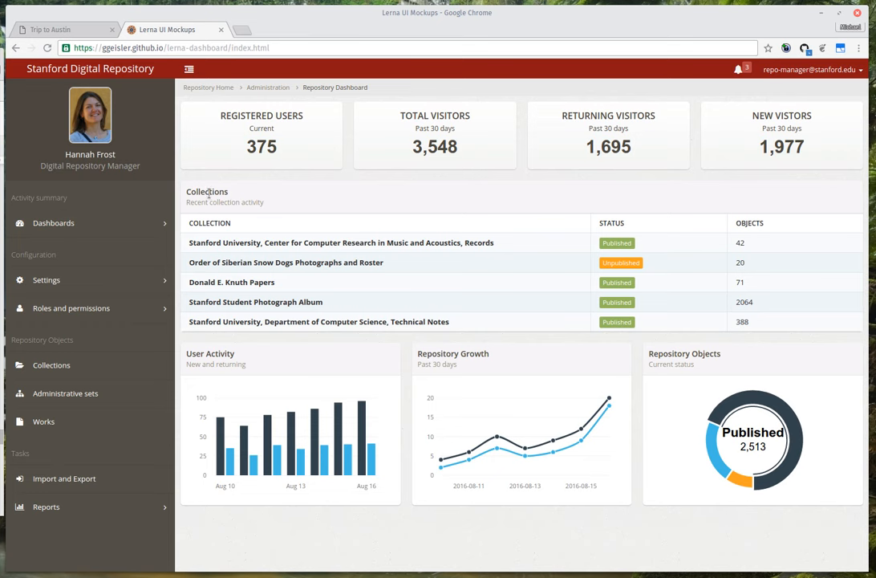
mouse_move(234, 228)
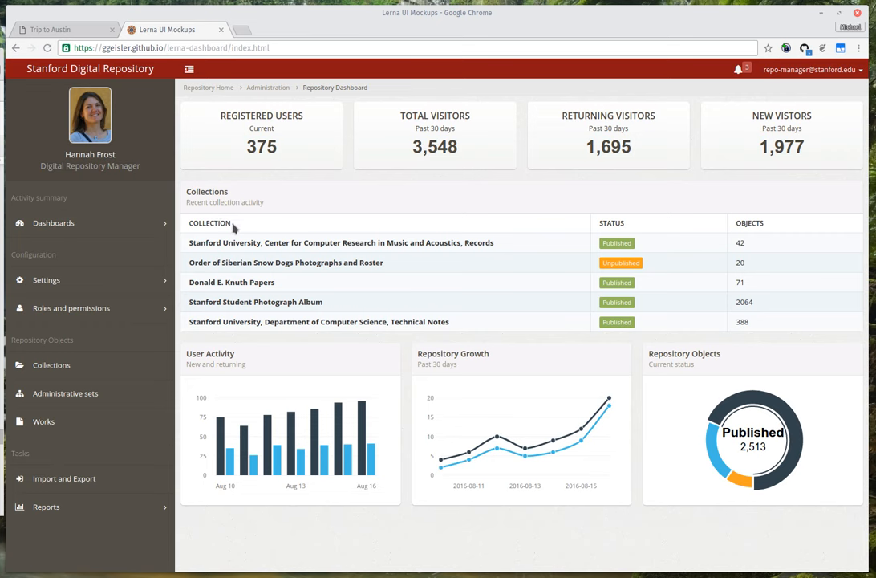
mouse_move(392, 289)
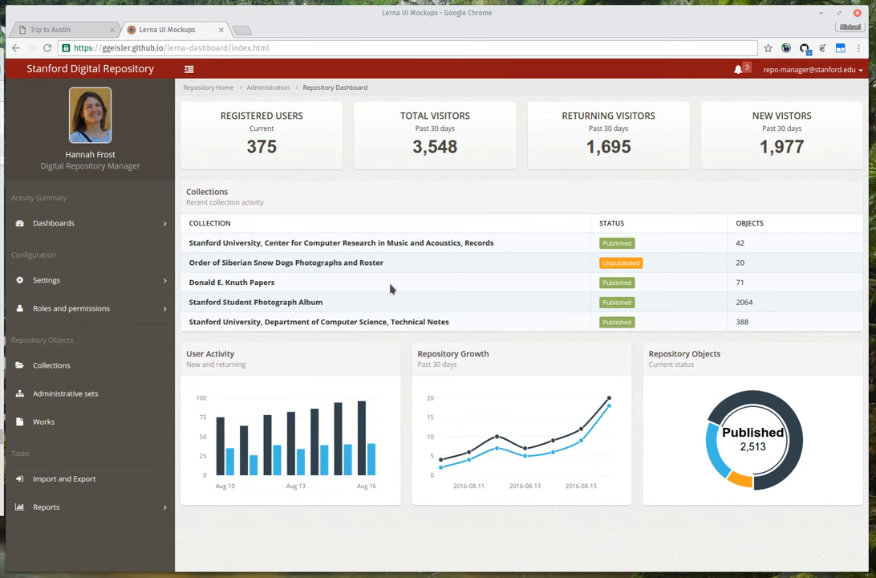
mouse_move(259, 469)
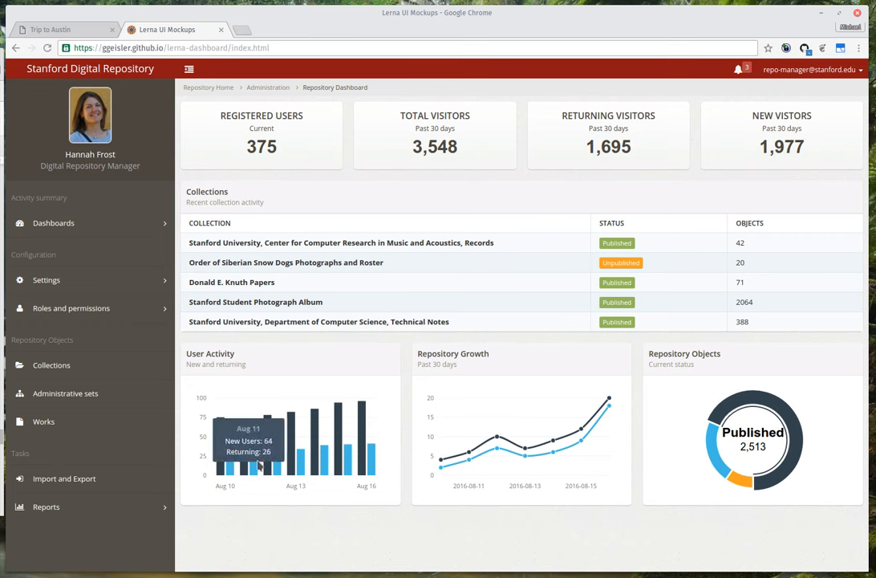
mouse_move(440, 394)
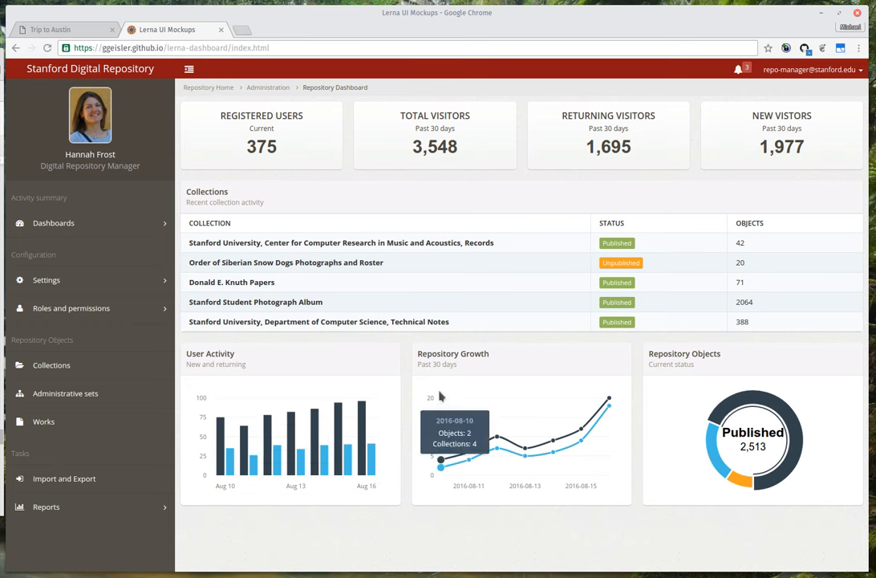
mouse_move(610, 398)
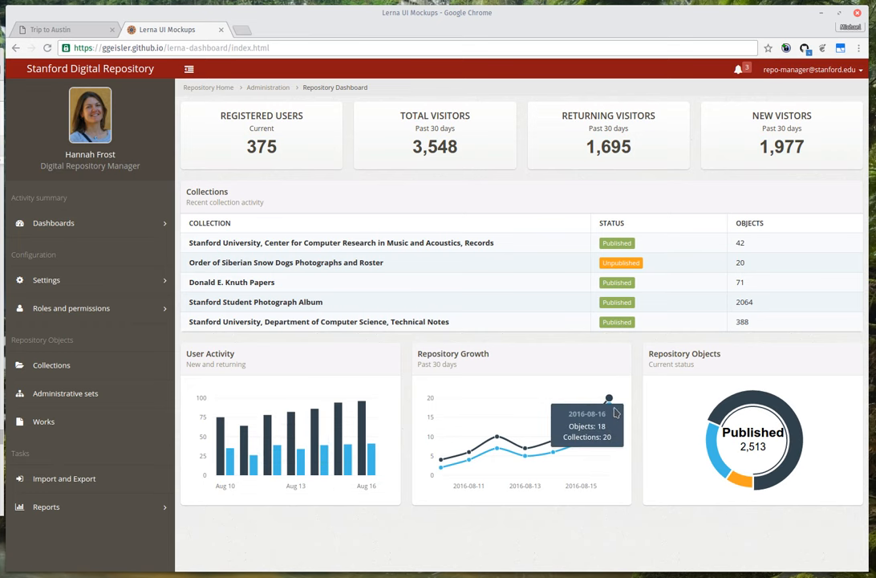
mouse_move(729, 452)
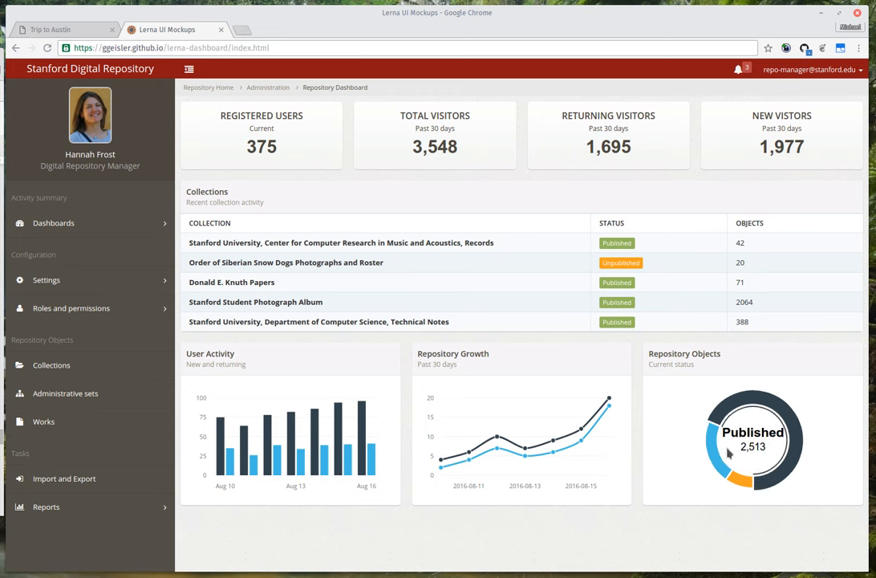
mouse_move(650, 222)
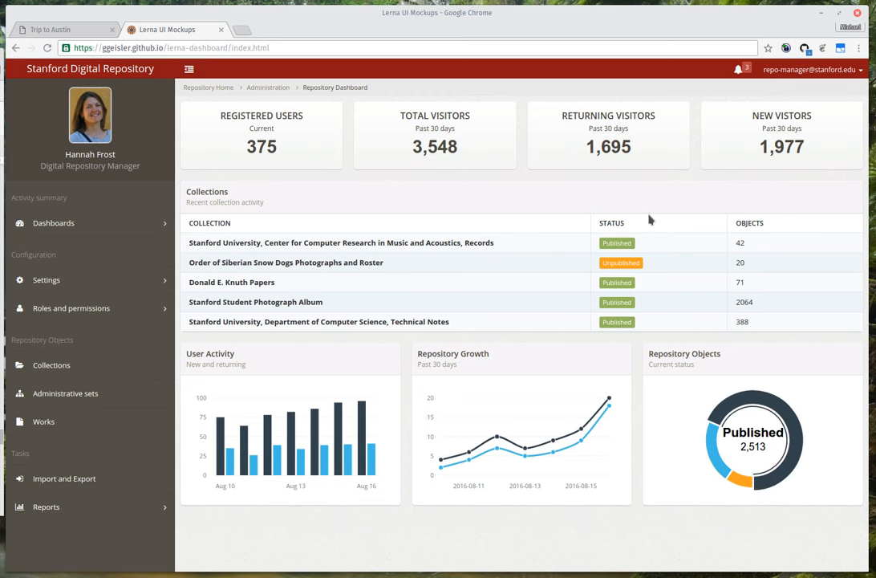
left_click(739, 69)
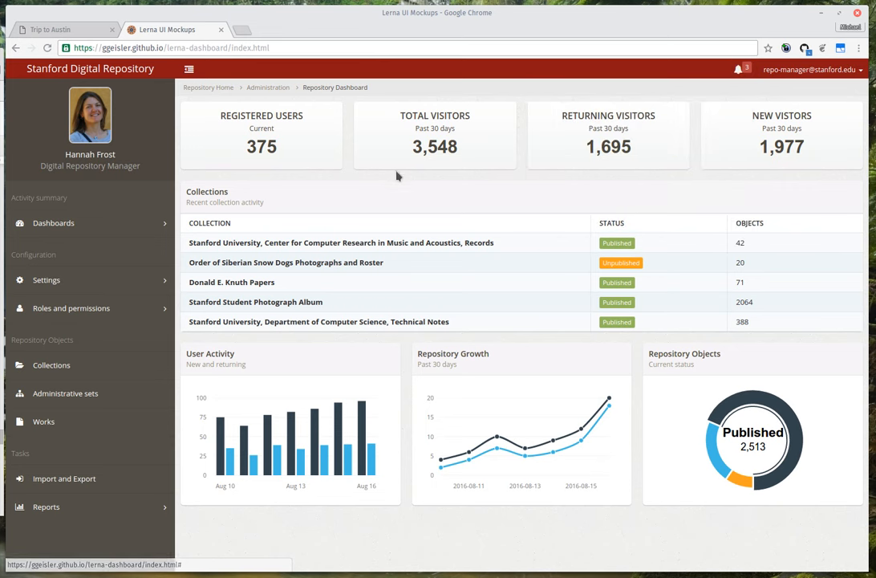
mouse_move(363, 193)
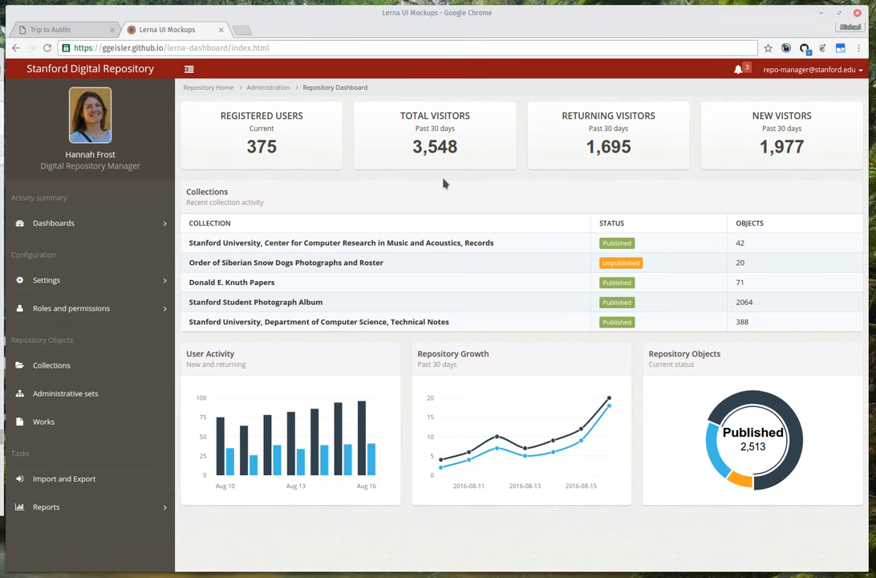
mouse_move(260, 151)
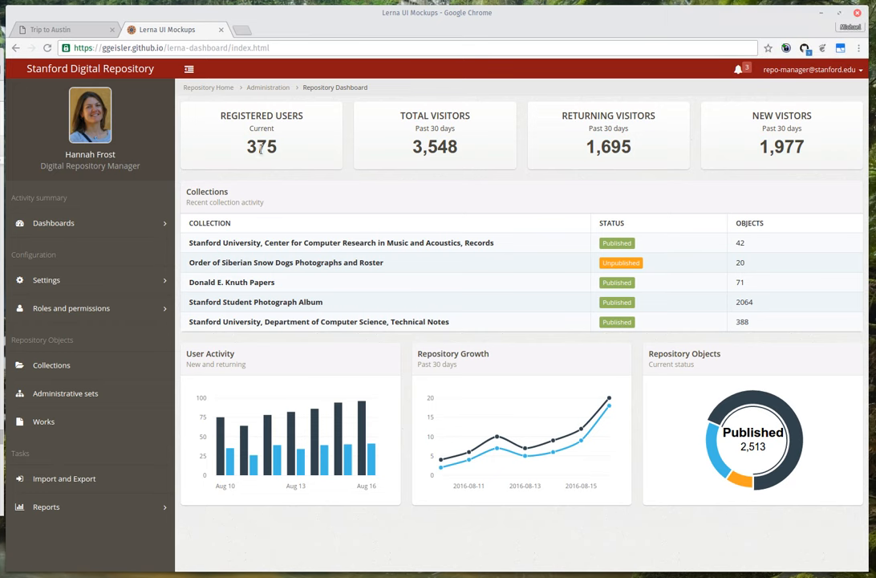
mouse_move(312, 193)
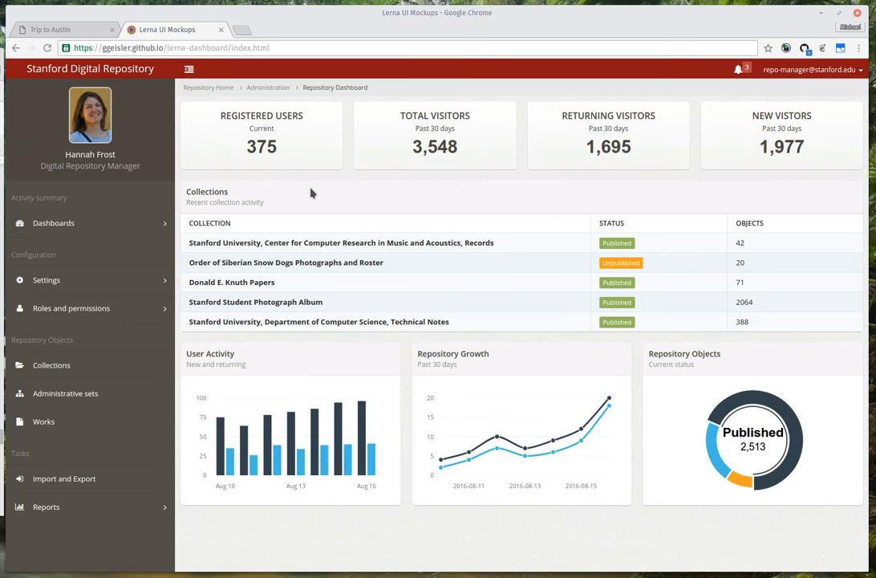
mouse_move(252, 162)
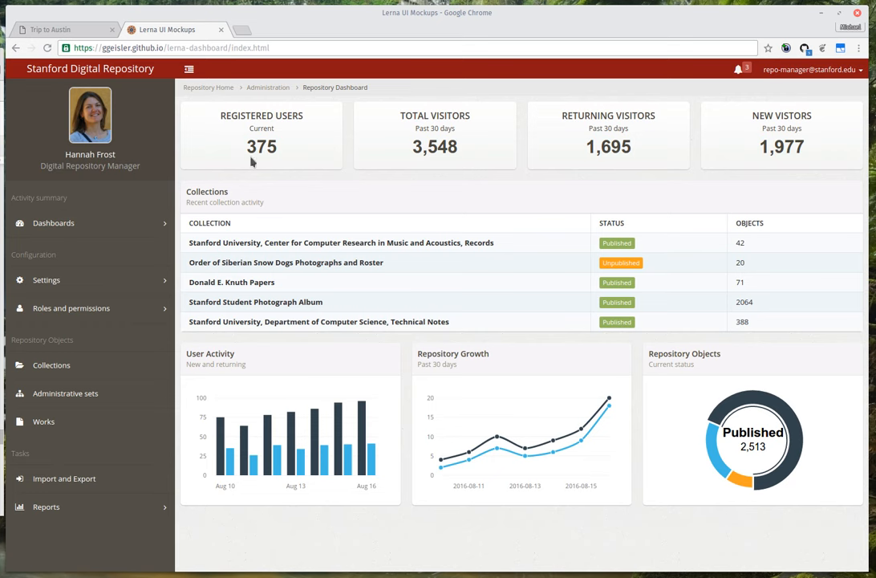
mouse_move(120, 72)
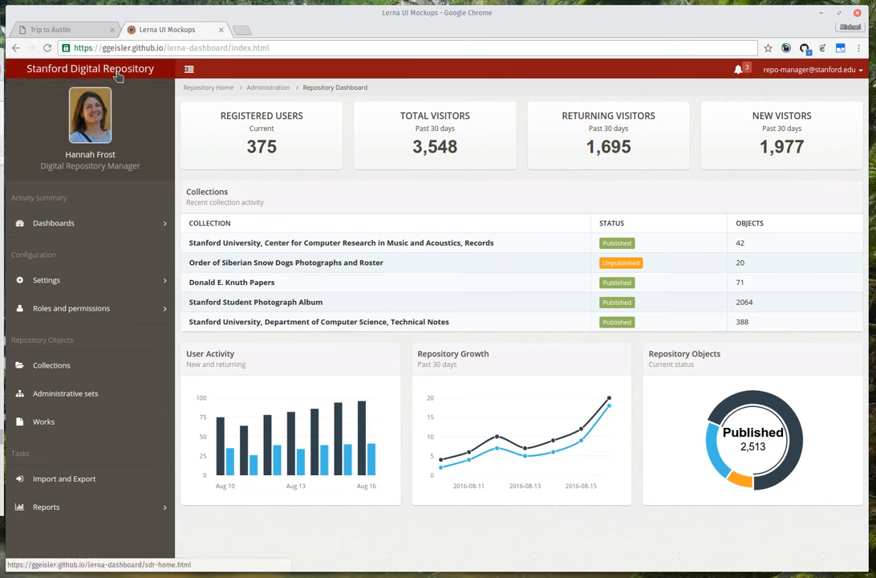
mouse_move(138, 83)
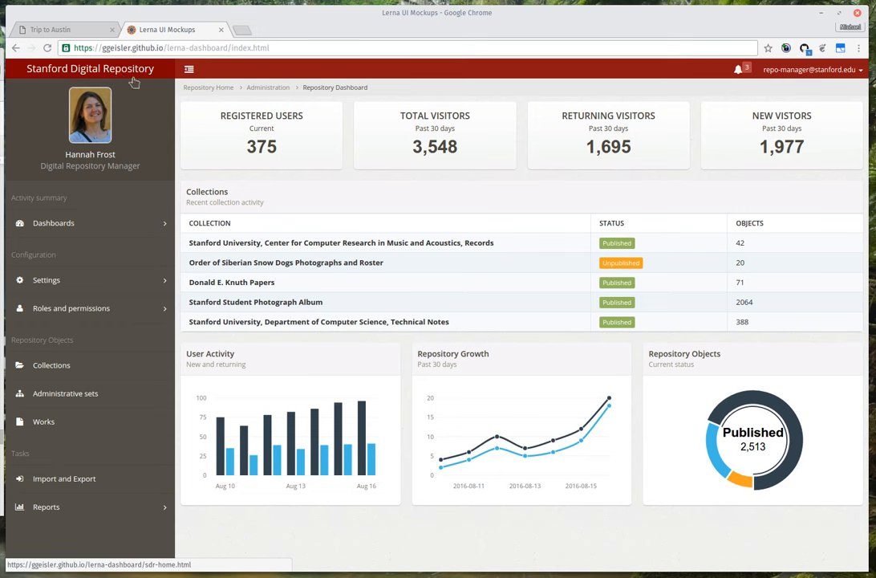
mouse_move(331, 183)
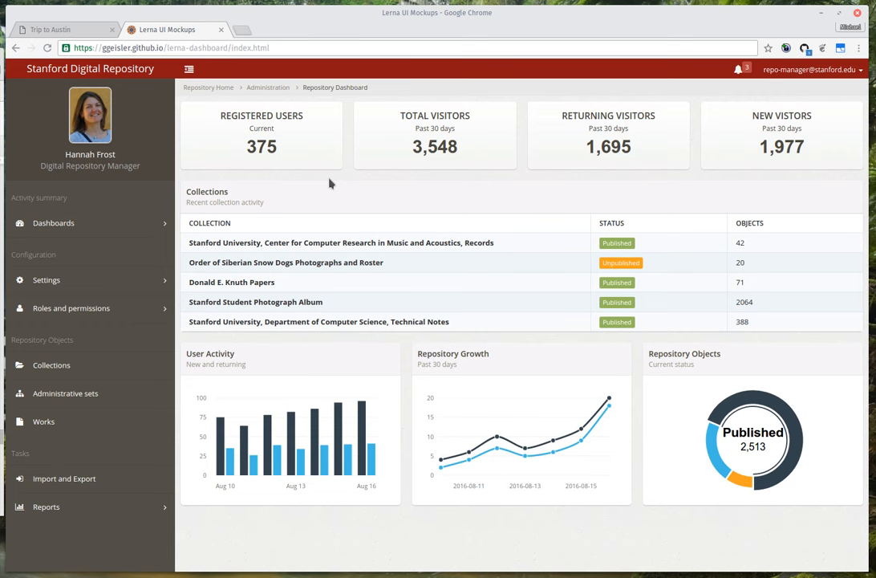
mouse_move(101, 221)
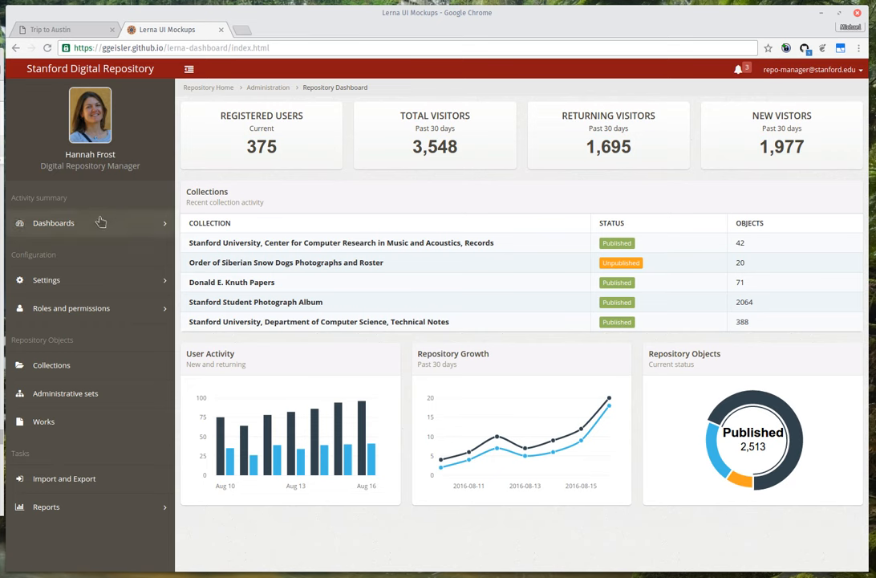
Expand the sidebar sections and view the Labels settings page
left_click(55, 223)
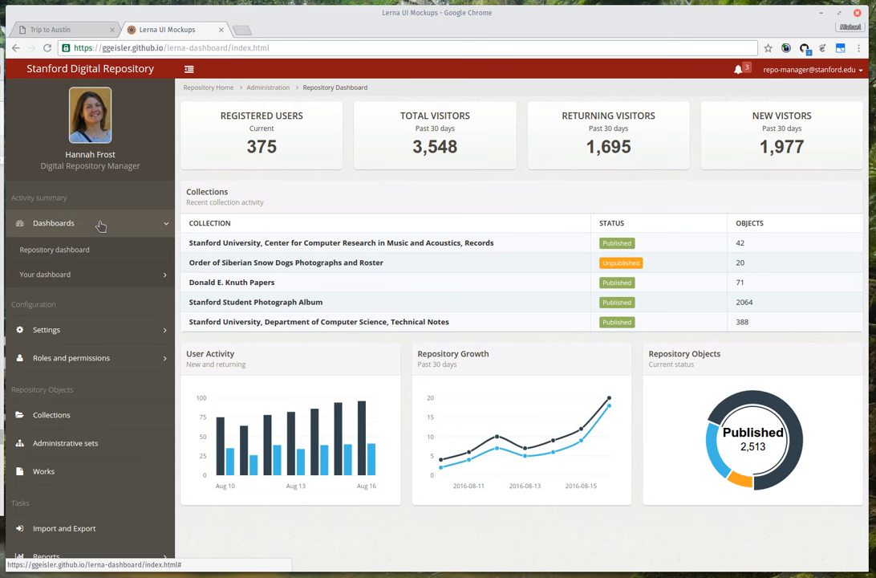
left_click(53, 223)
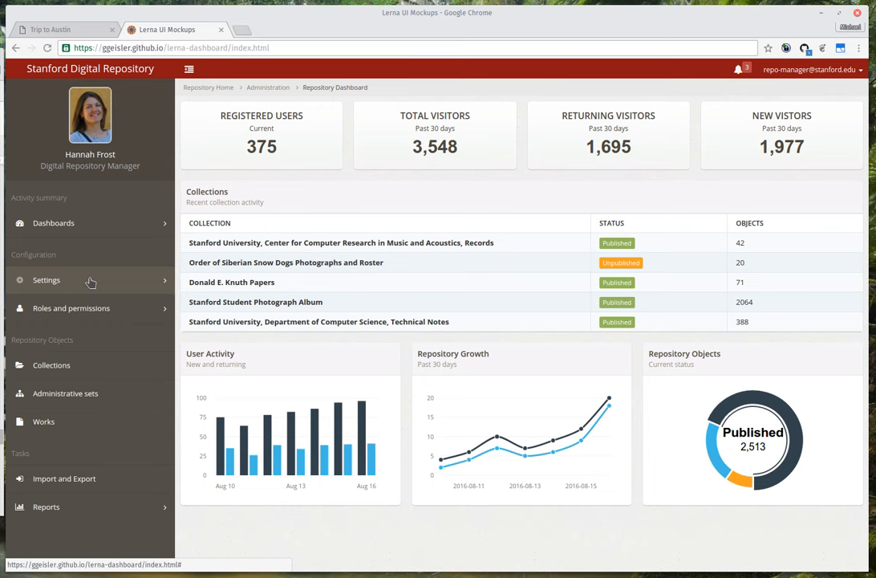
left_click(45, 279)
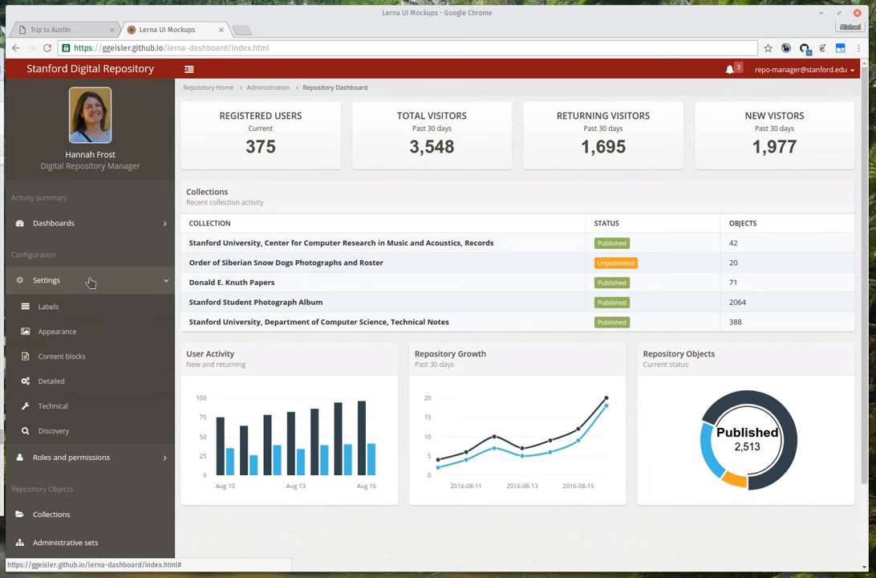
left_click(48, 307)
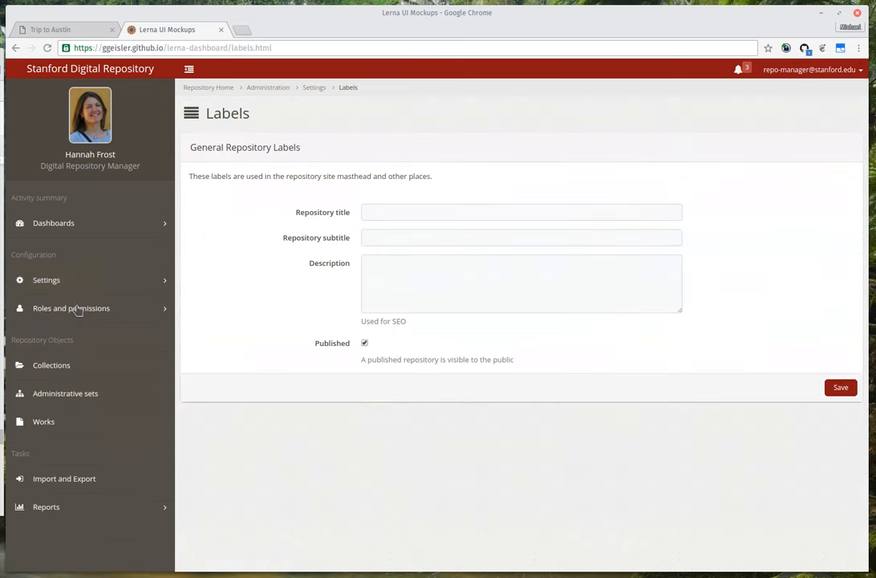
mouse_move(359, 196)
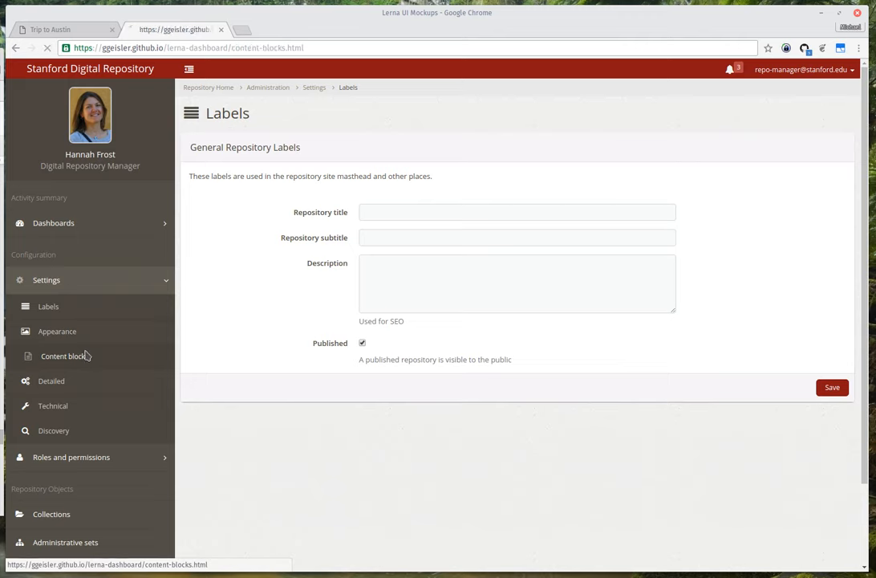
Switch to the Content Blocks settings page showing the home page text
left_click(63, 356)
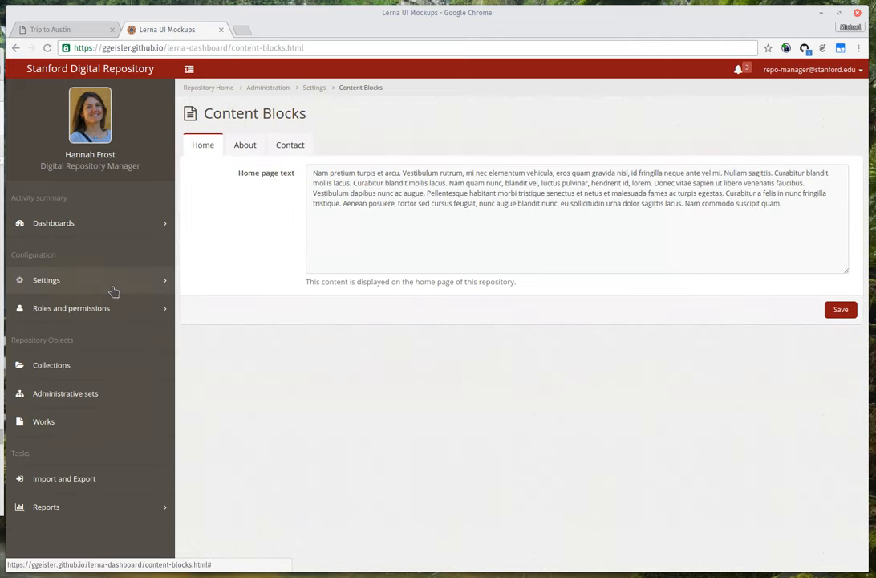
left_click(45, 280)
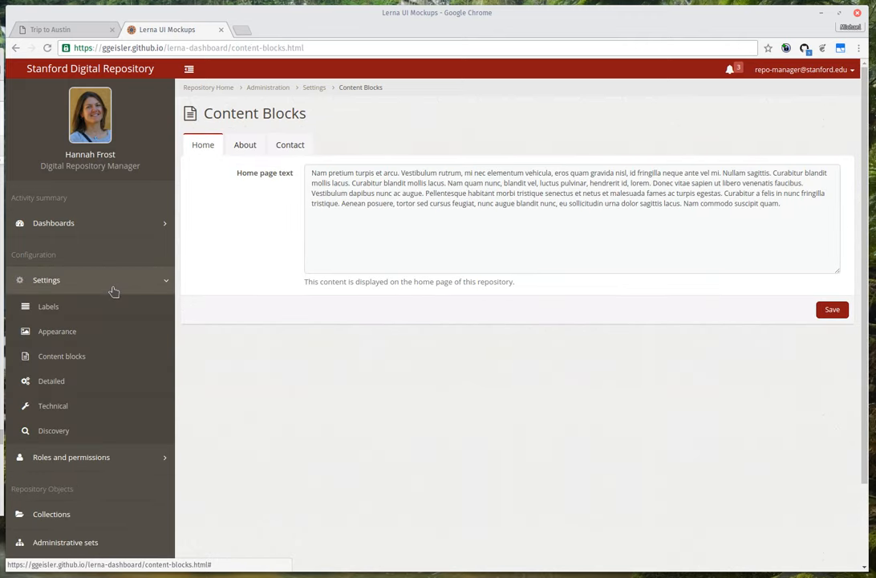
left_click(45, 279)
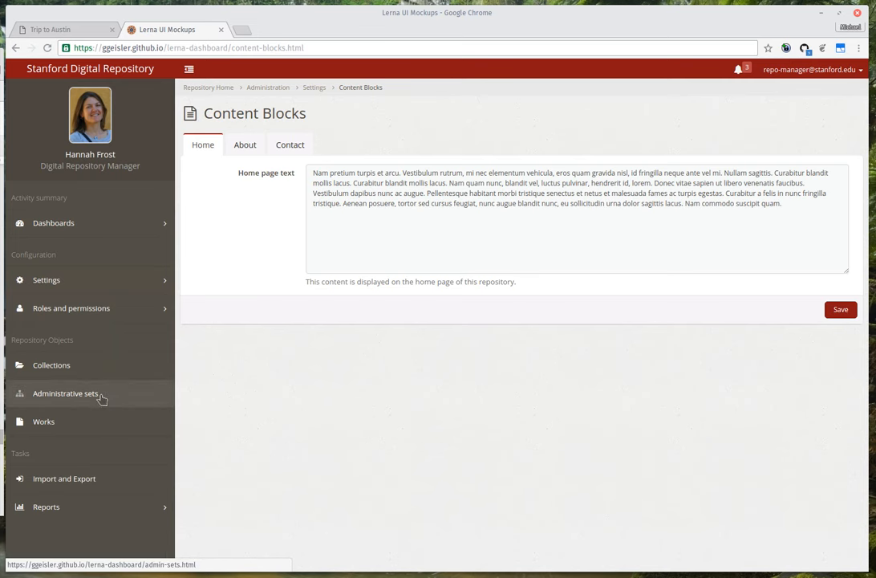
View the Steven Chu Papers administrative set, then return to the four-set list
left_click(65, 393)
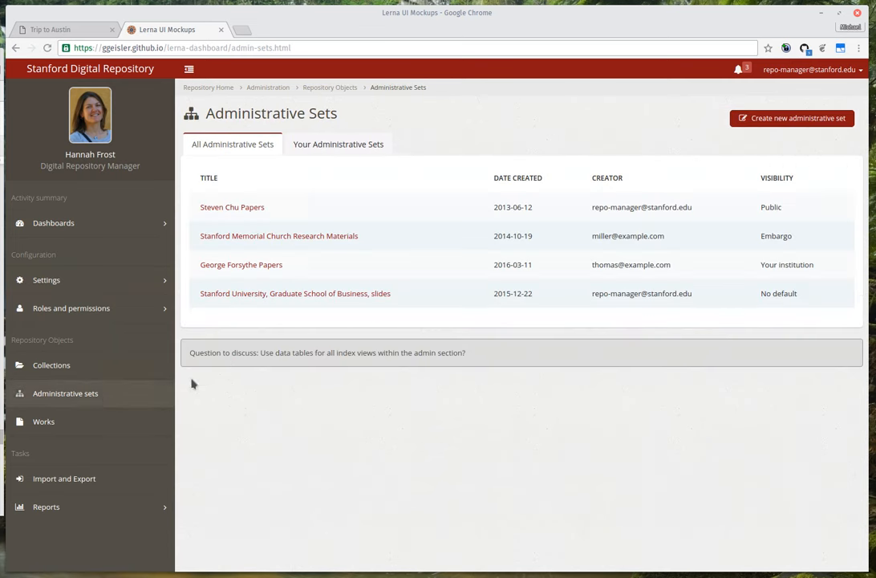
mouse_move(463, 257)
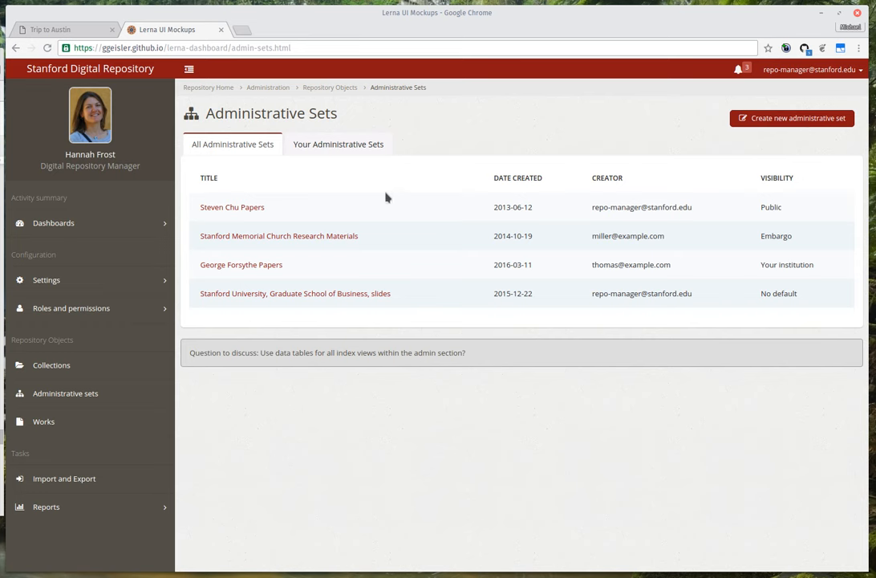
mouse_move(680, 218)
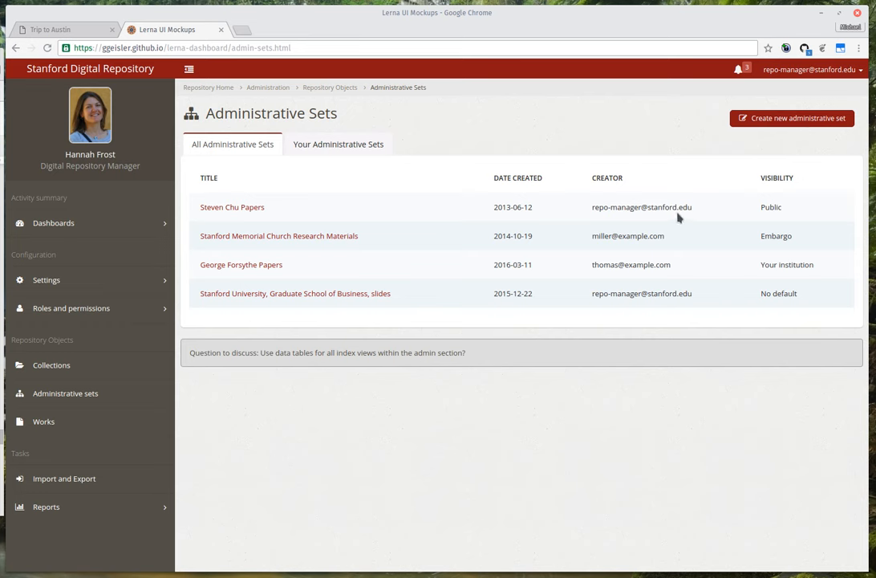
mouse_move(475, 205)
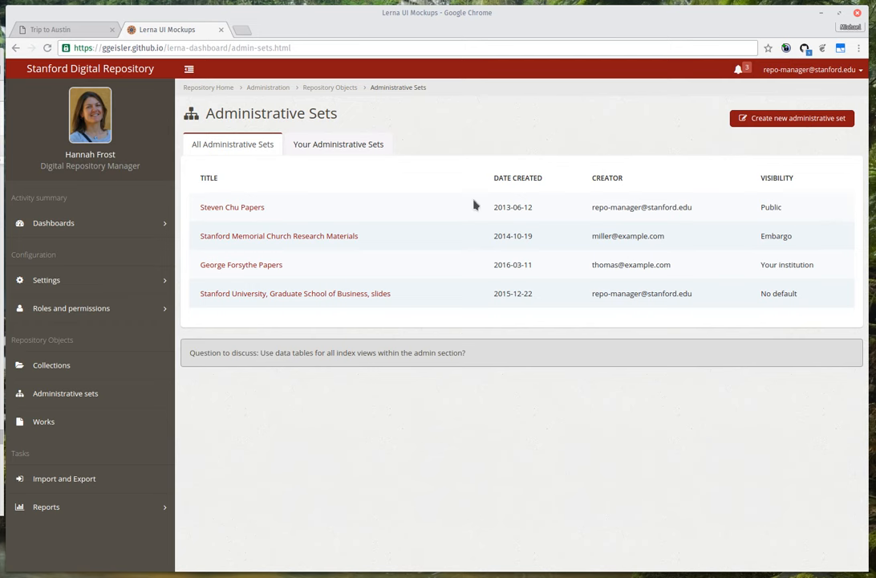
mouse_move(244, 210)
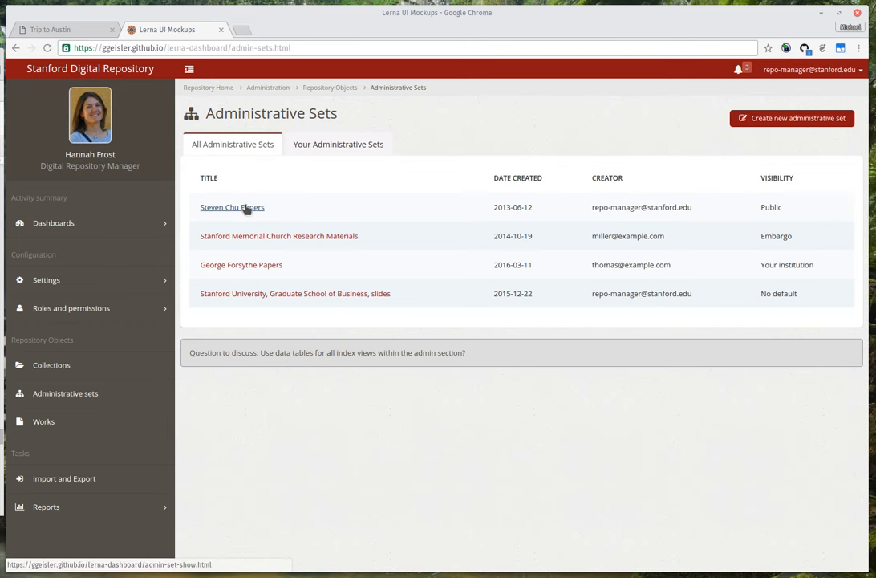
left_click(231, 207)
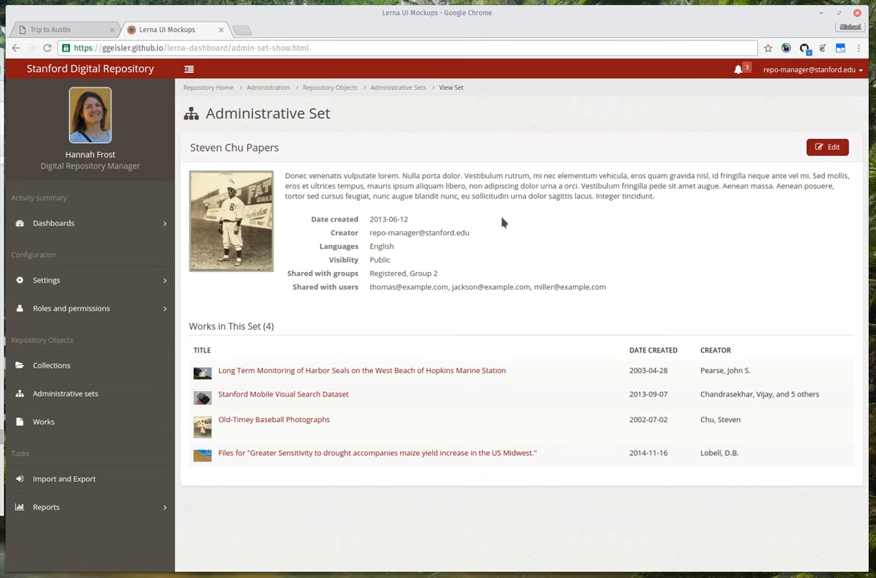
mouse_move(116, 250)
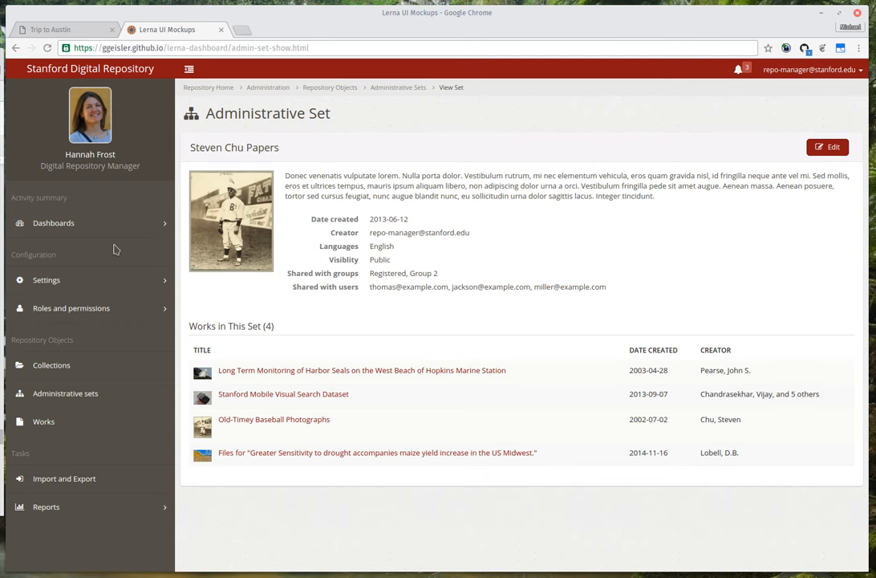
left_click(411, 86)
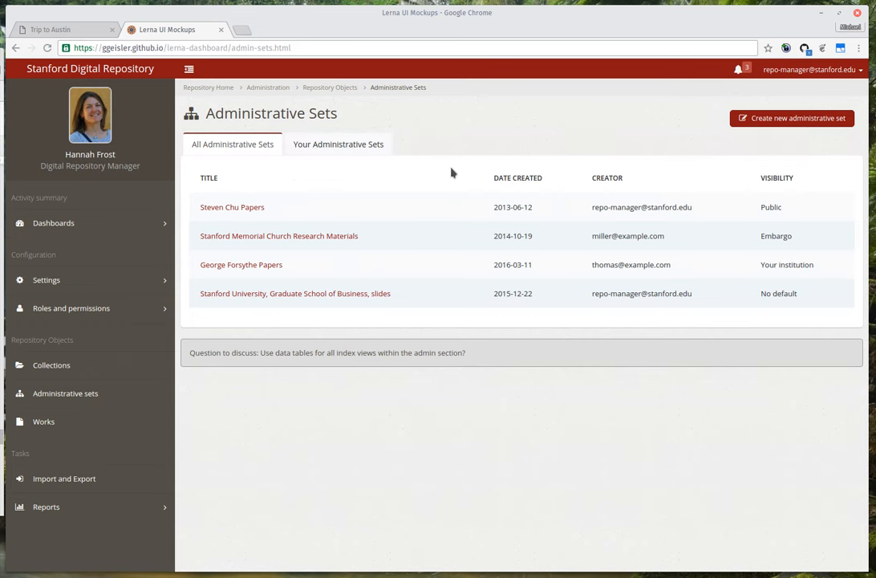
Start a new administrative set and review its Participants and Release and Visibility options
left_click(798, 119)
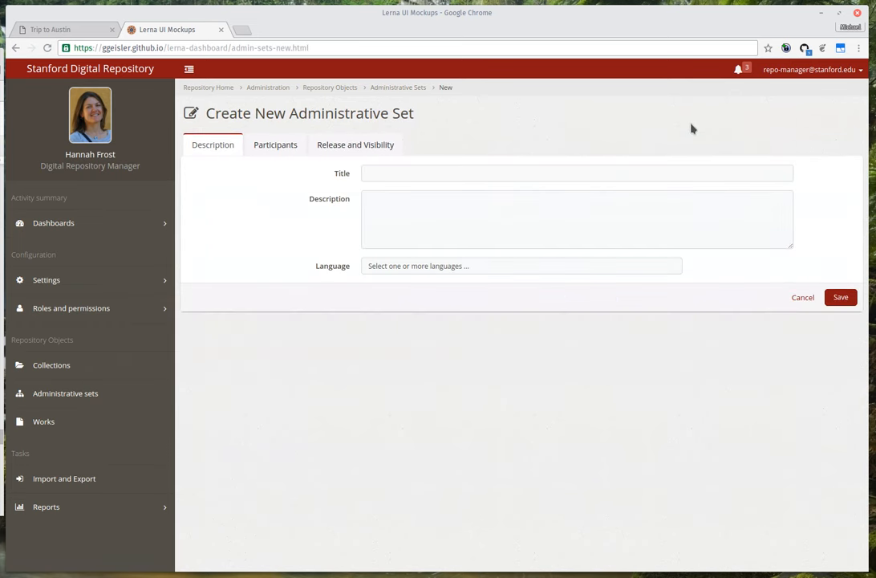
mouse_move(247, 211)
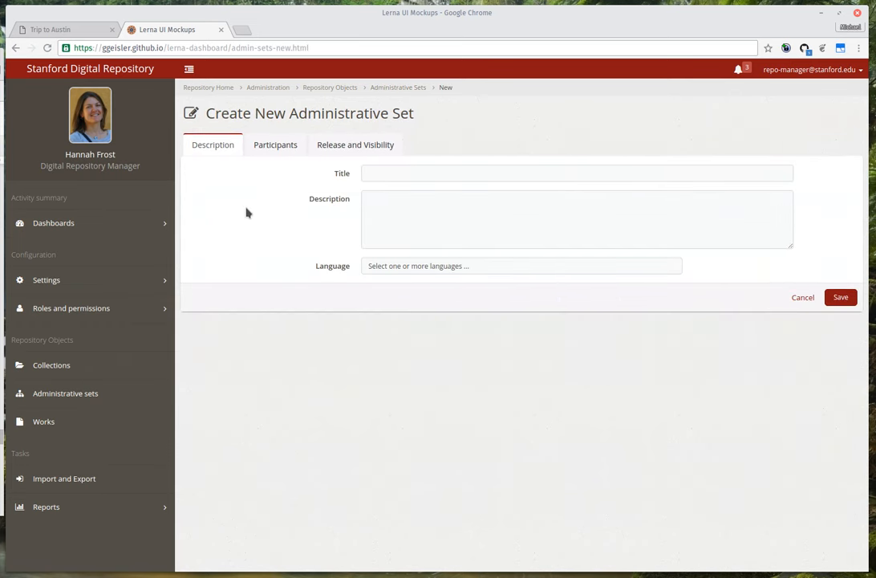
mouse_move(260, 180)
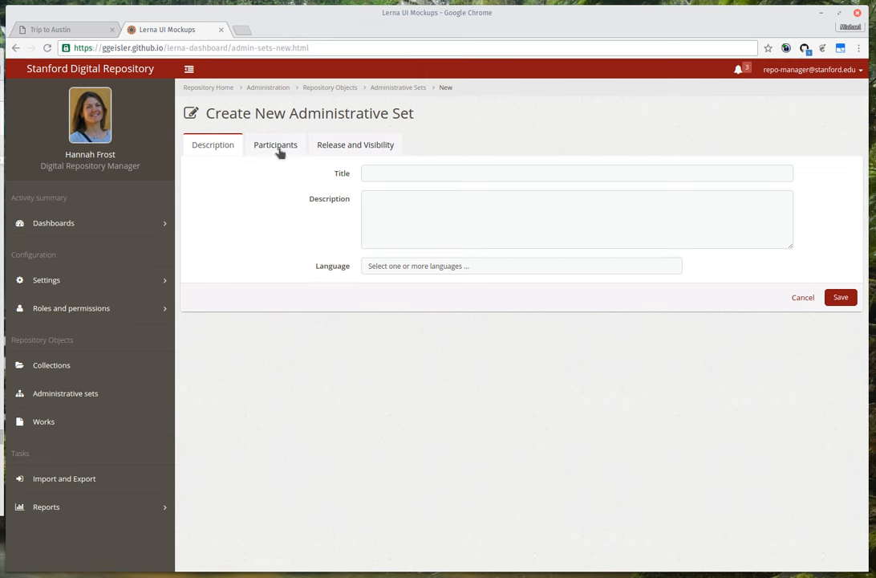
left_click(276, 145)
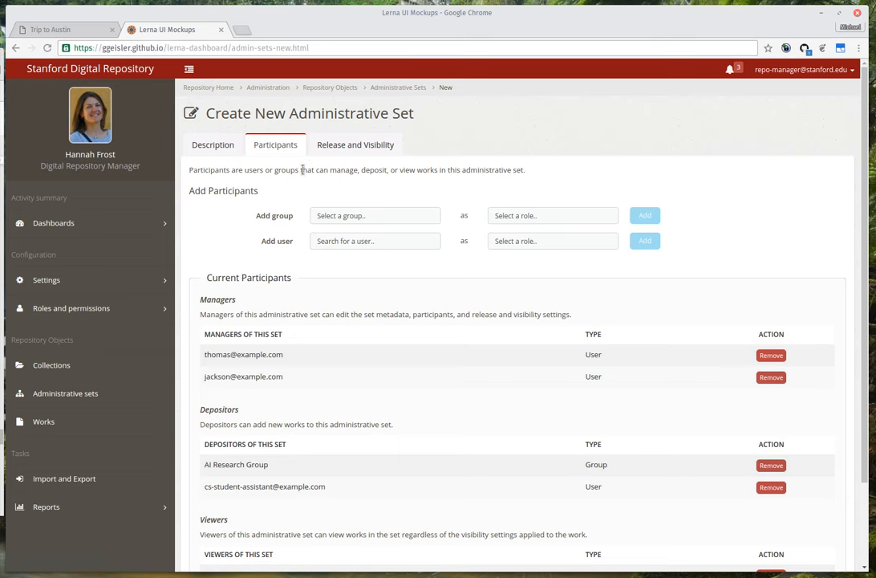
scroll("down", 3)
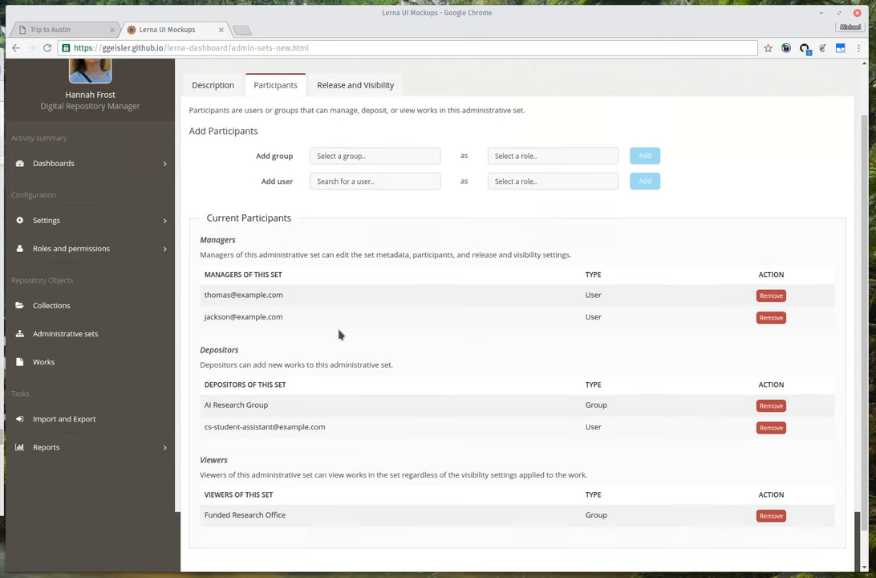
left_click(355, 145)
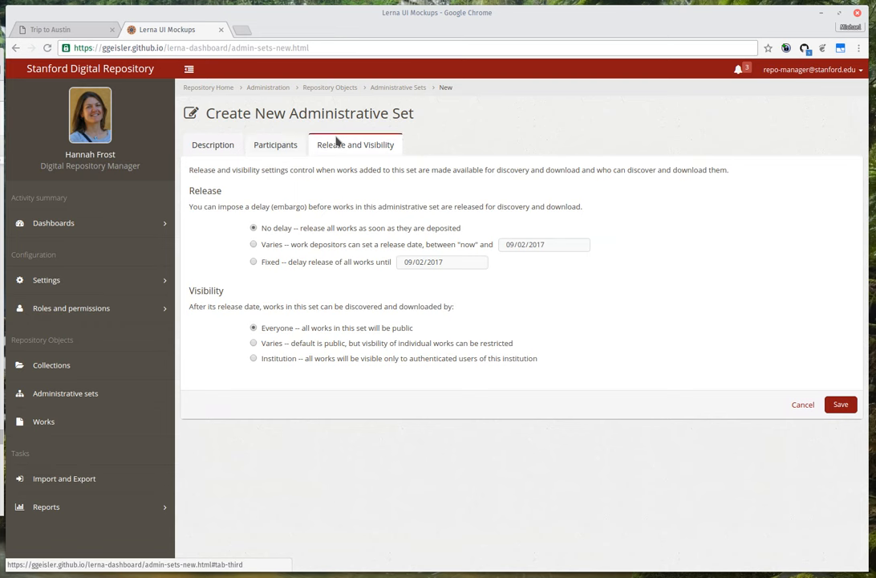
mouse_move(500, 170)
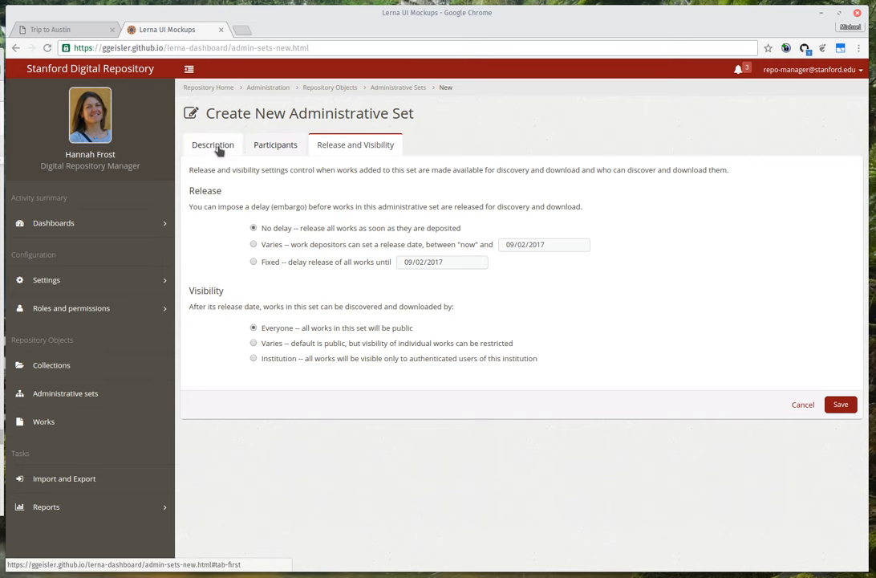
Show the Stanford Digital Repository online deposit home page mockup (sdr-home.html)
left_click(212, 144)
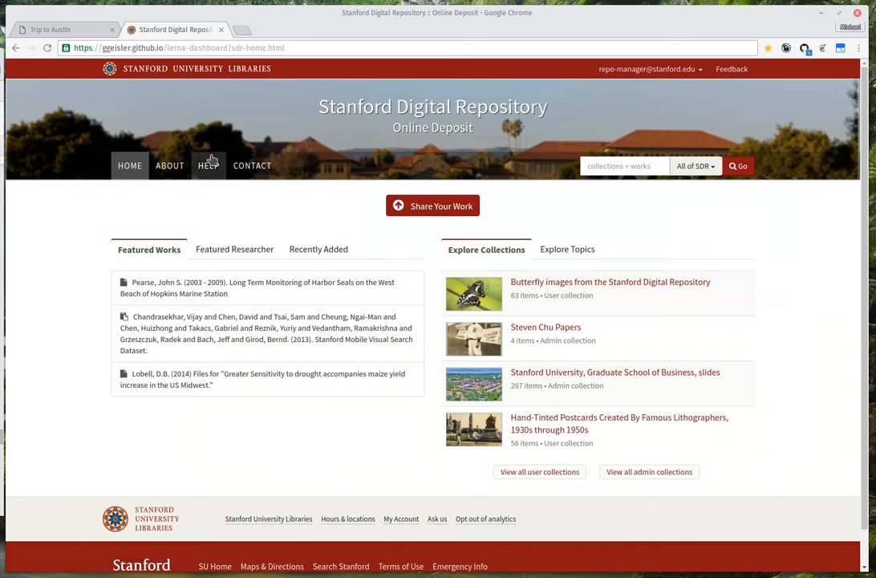
mouse_move(199, 212)
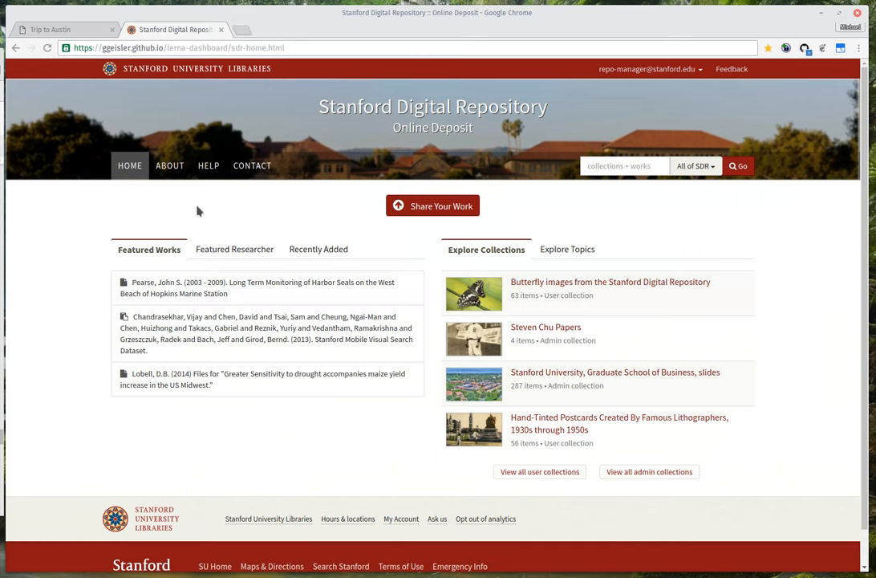